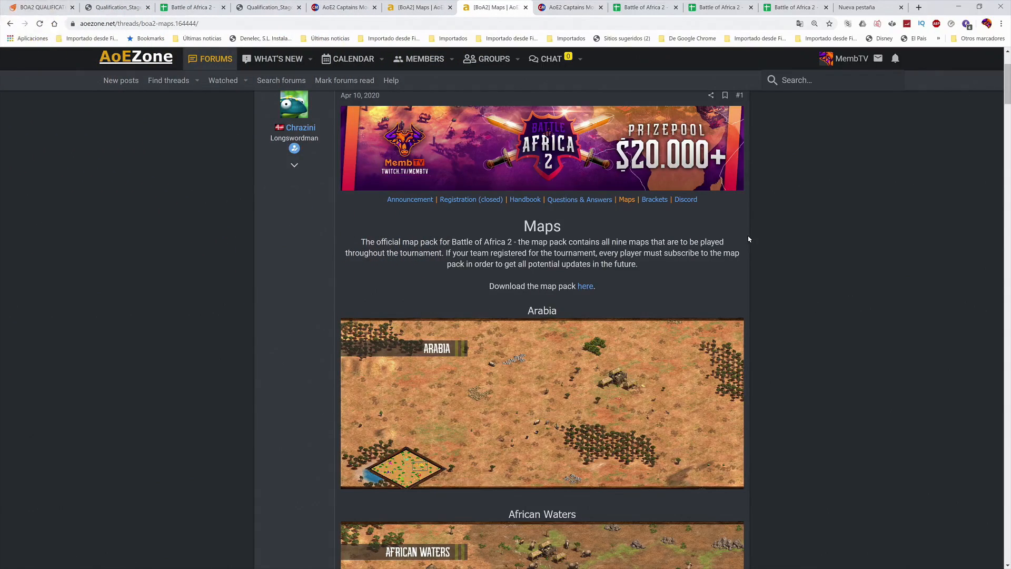
mouse_move(558, 328)
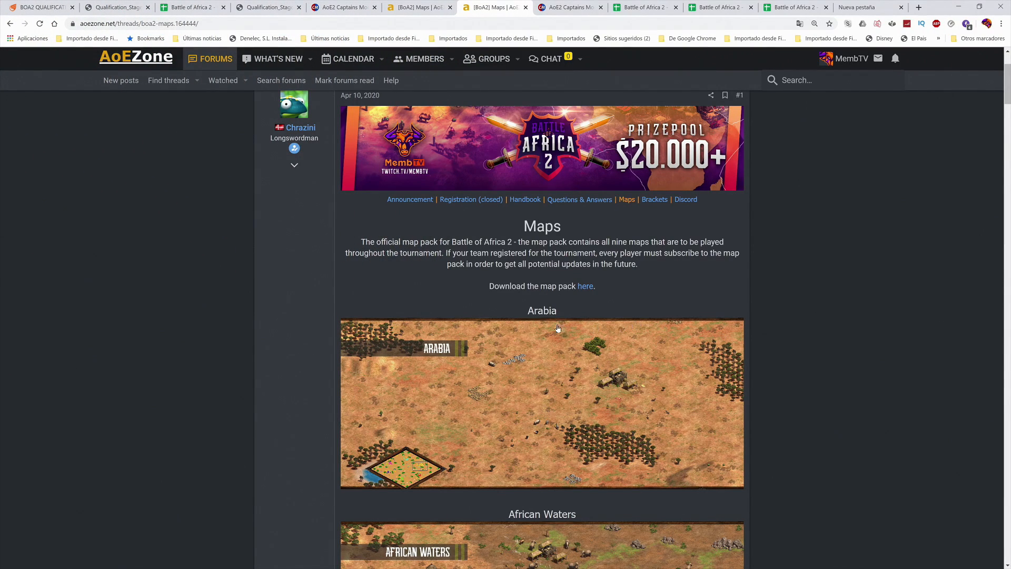
- Scroll down through the page to the map previews
scroll("down", 3)
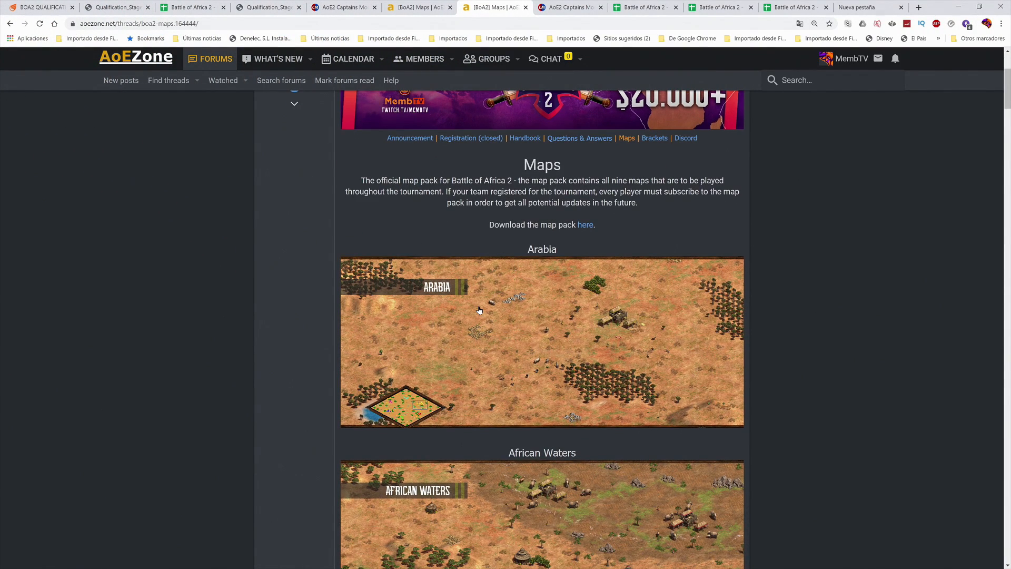
mouse_move(483, 308)
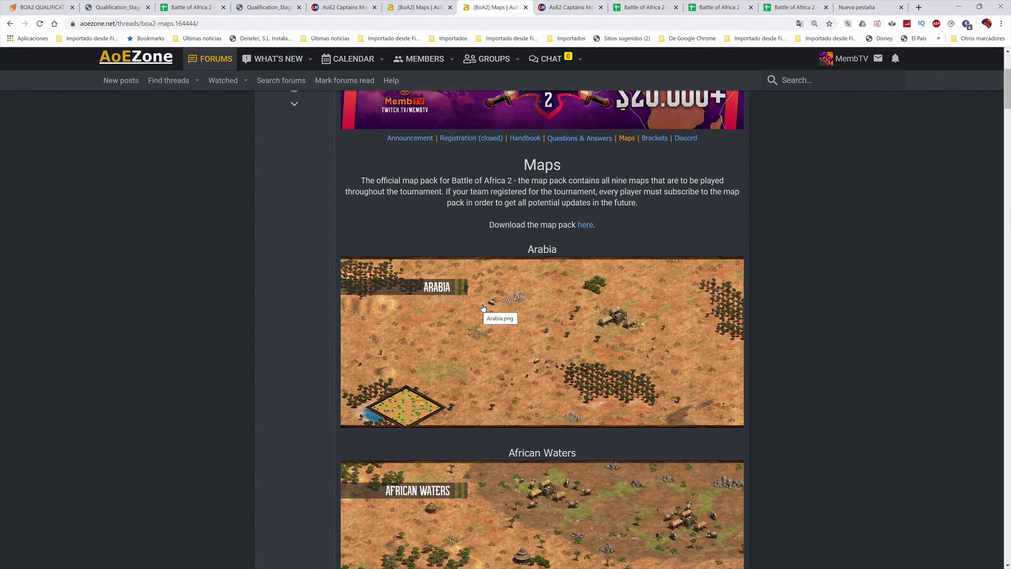
mouse_move(516, 307)
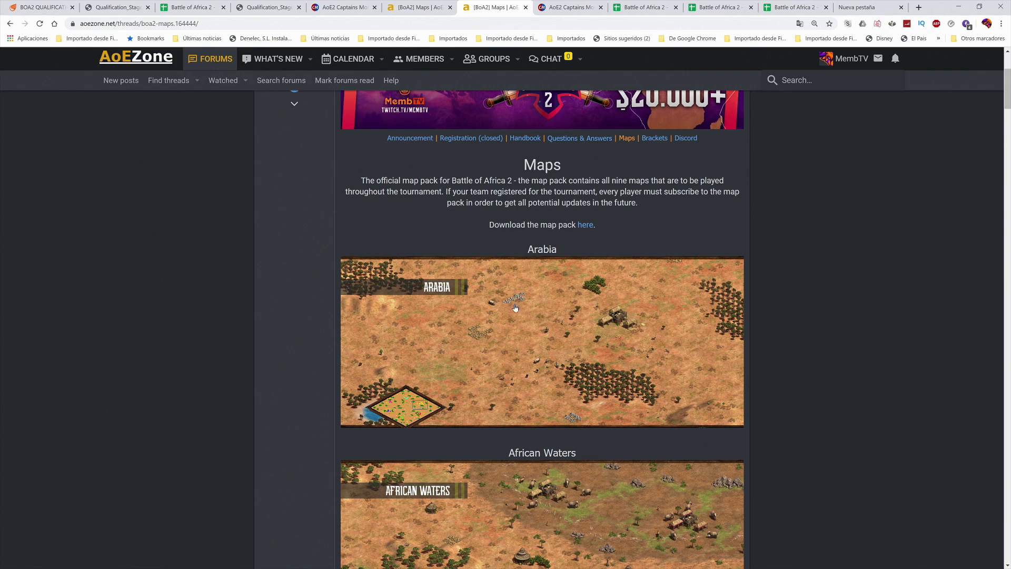
scroll("down", 3)
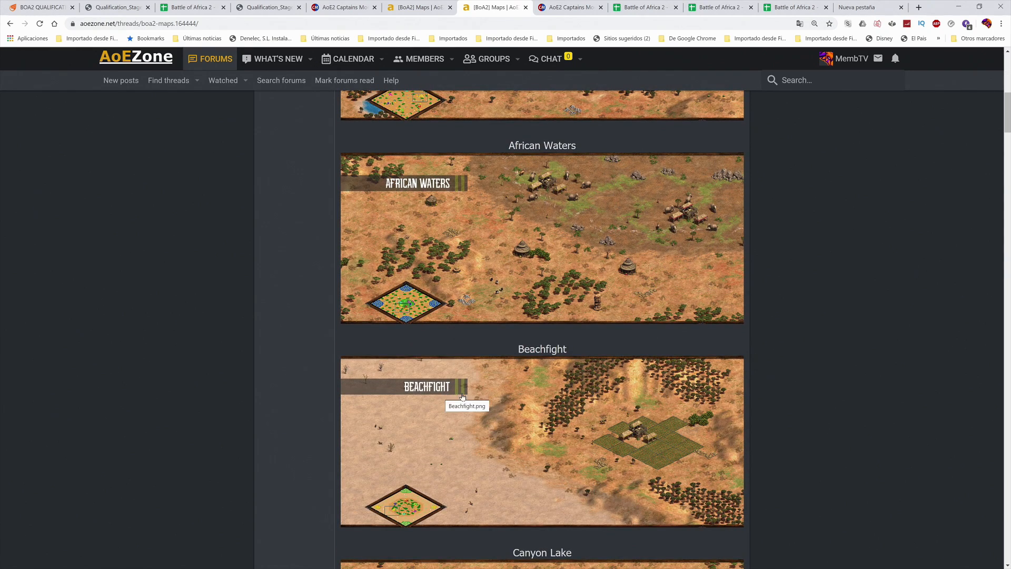
scroll("down", 3)
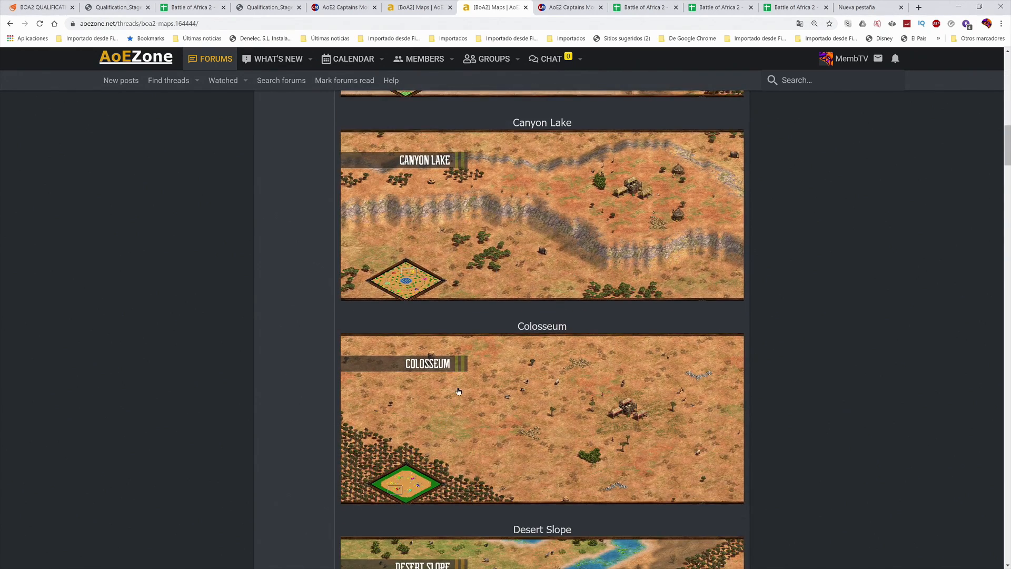
scroll("down", 3)
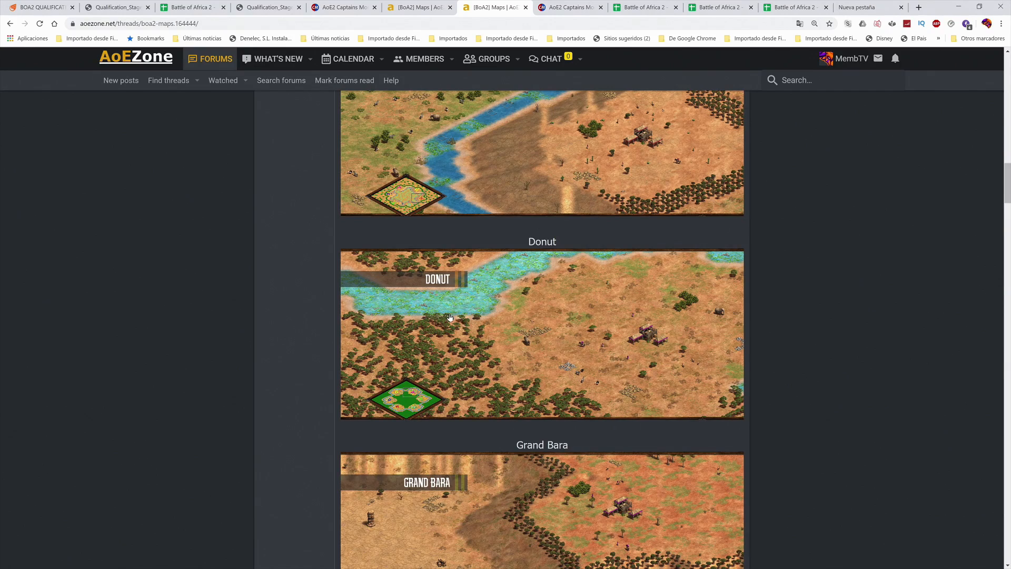
scroll("down", 3)
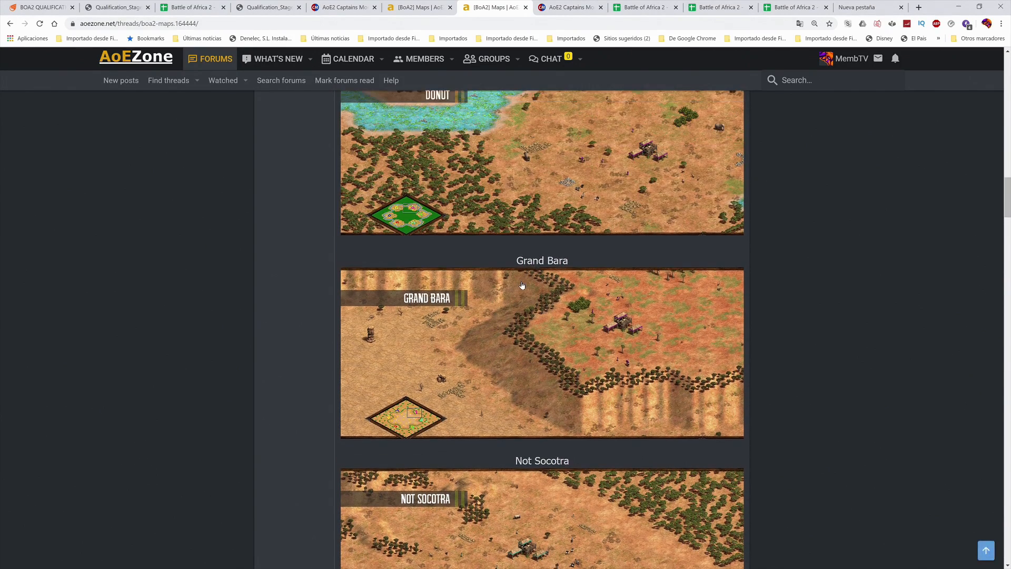
scroll("down", 3)
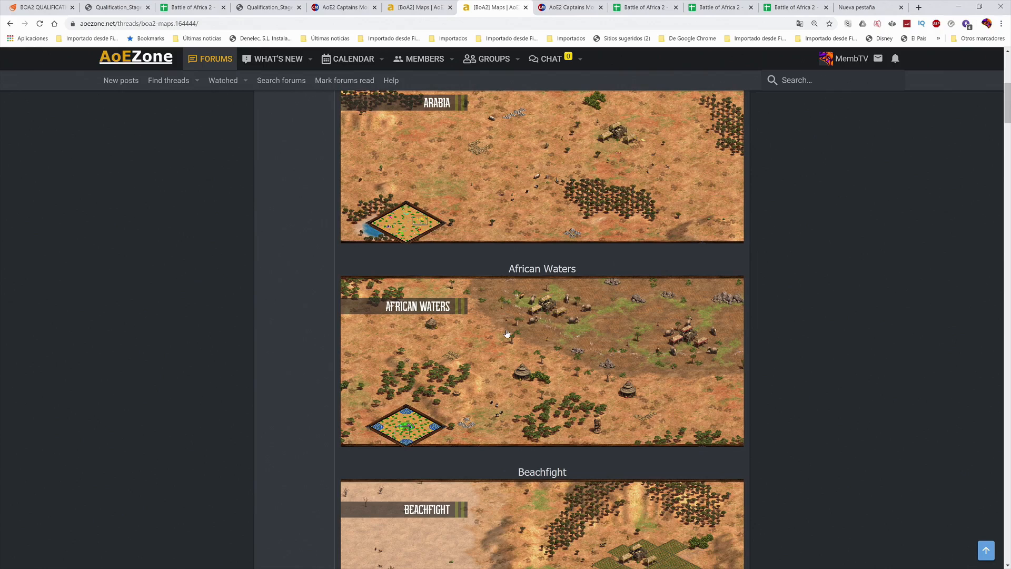
scroll("down", 3)
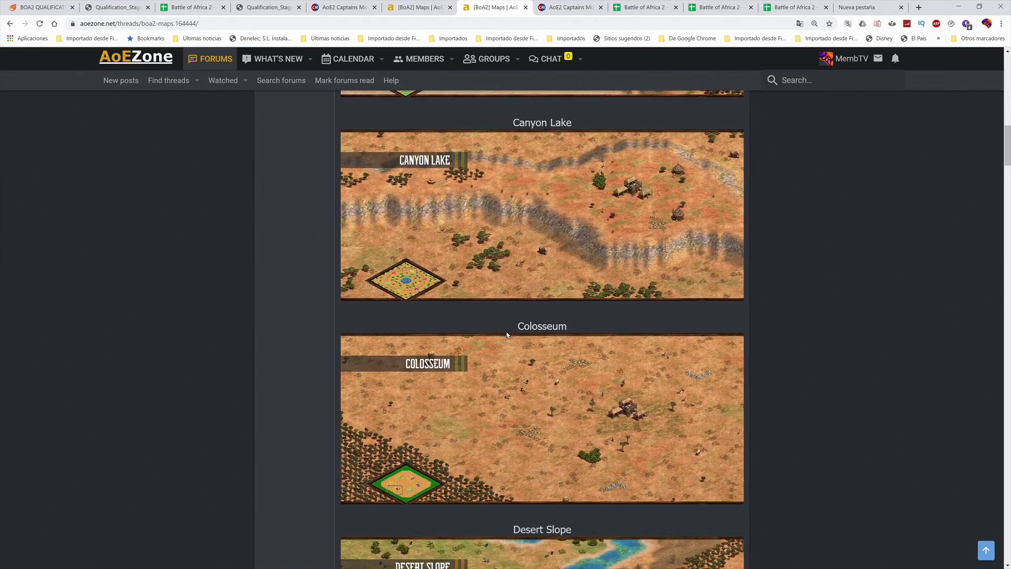
scroll("down", 3)
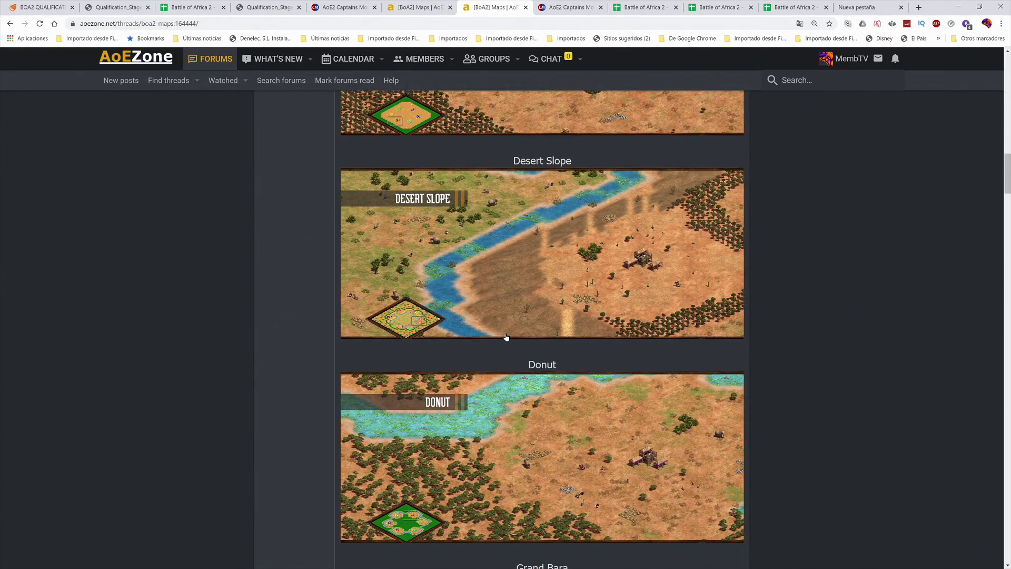
scroll("down", 3)
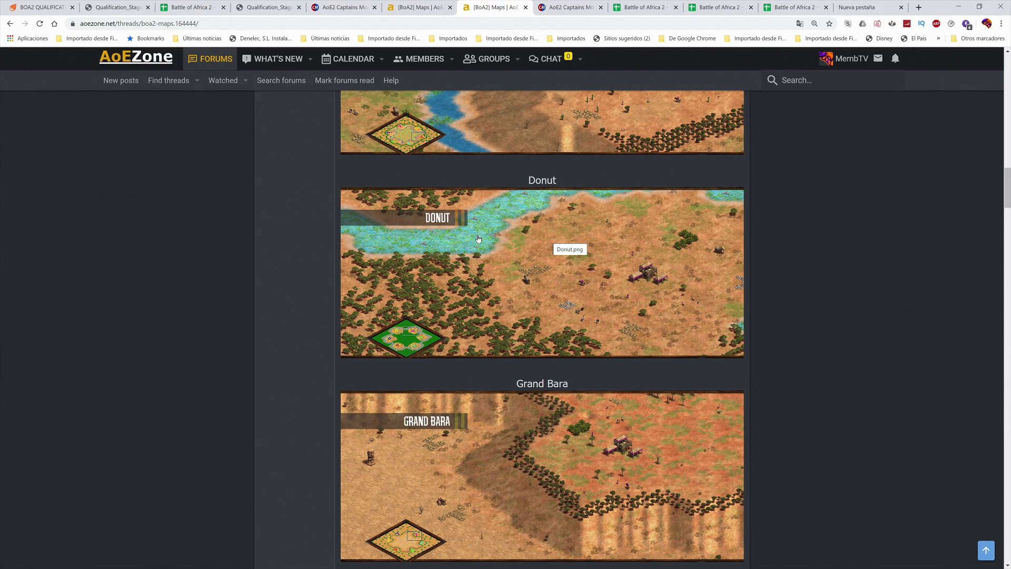
mouse_move(475, 240)
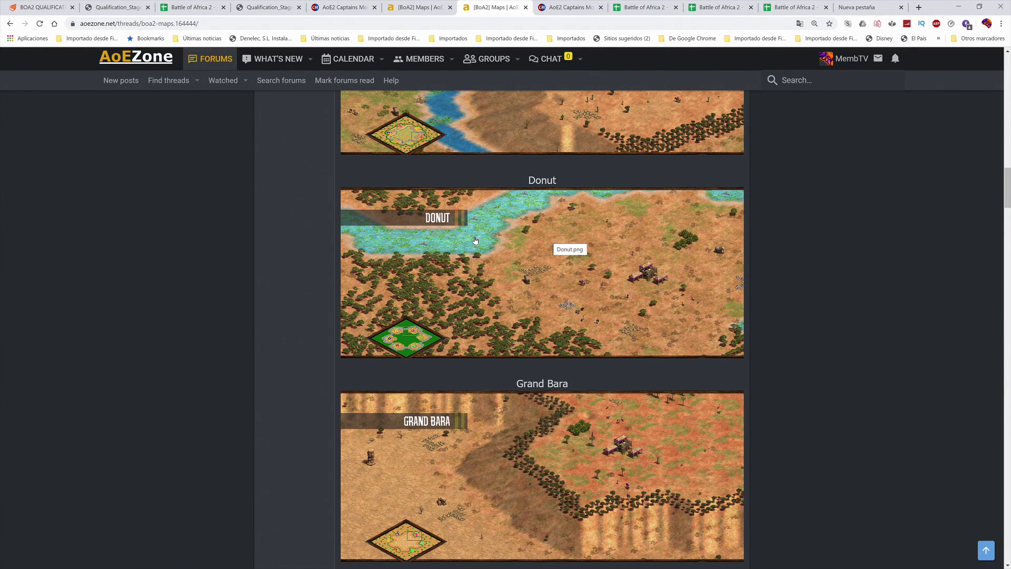
- Preview the Donut map enlarged, then bring up the finished Qualification draft
left_click(475, 241)
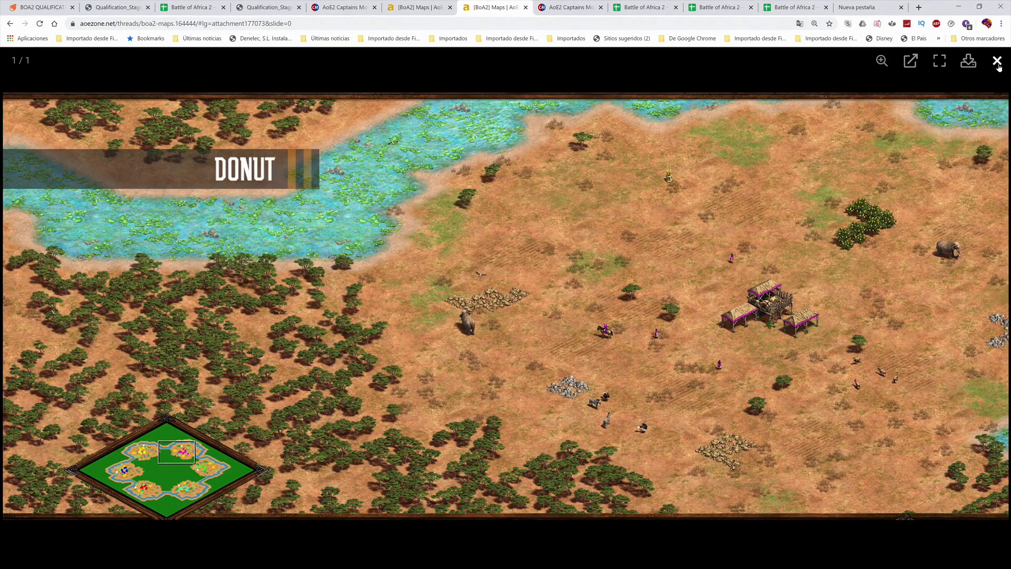
left_click(993, 61)
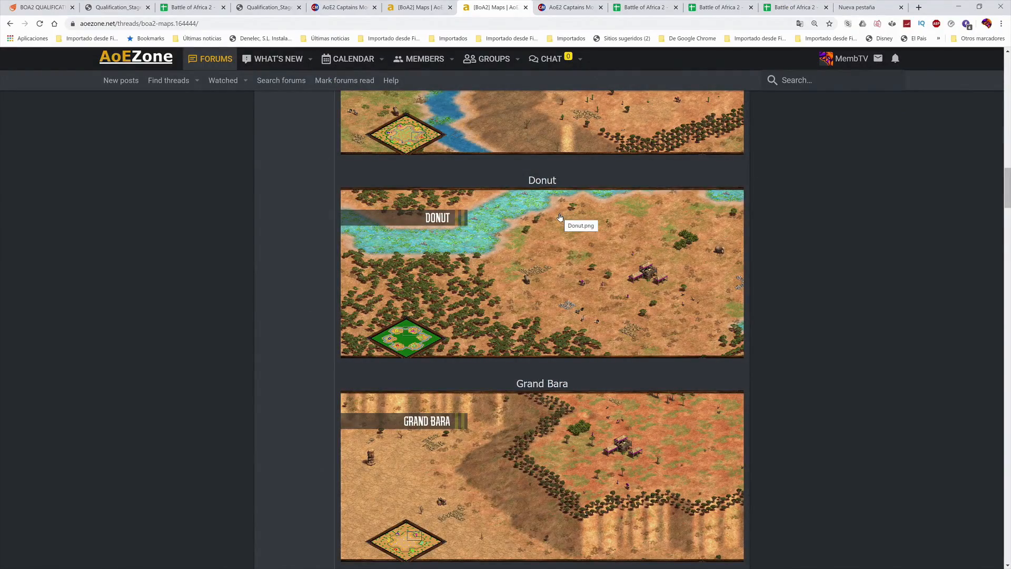
mouse_move(550, 223)
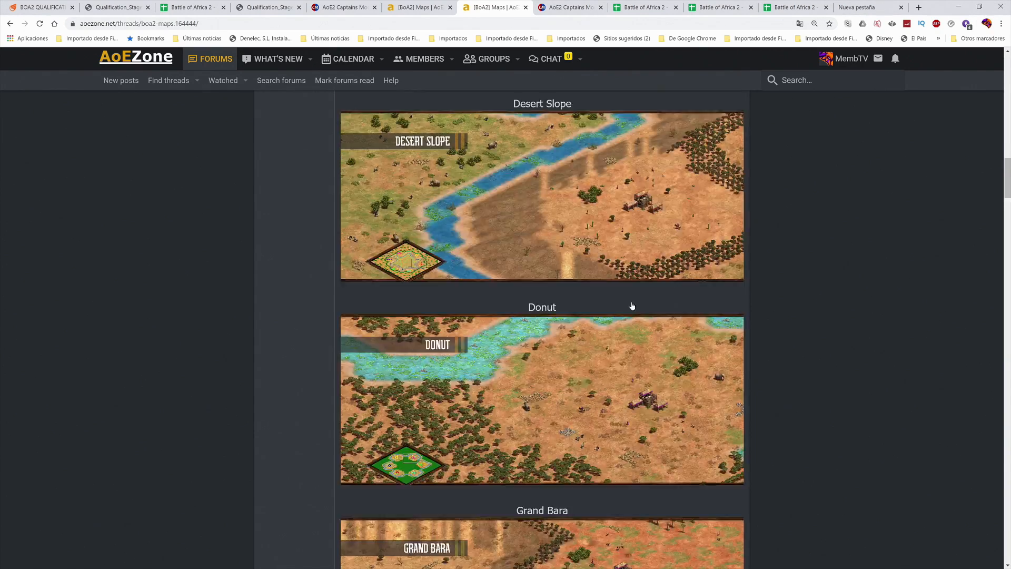
scroll("down", 3)
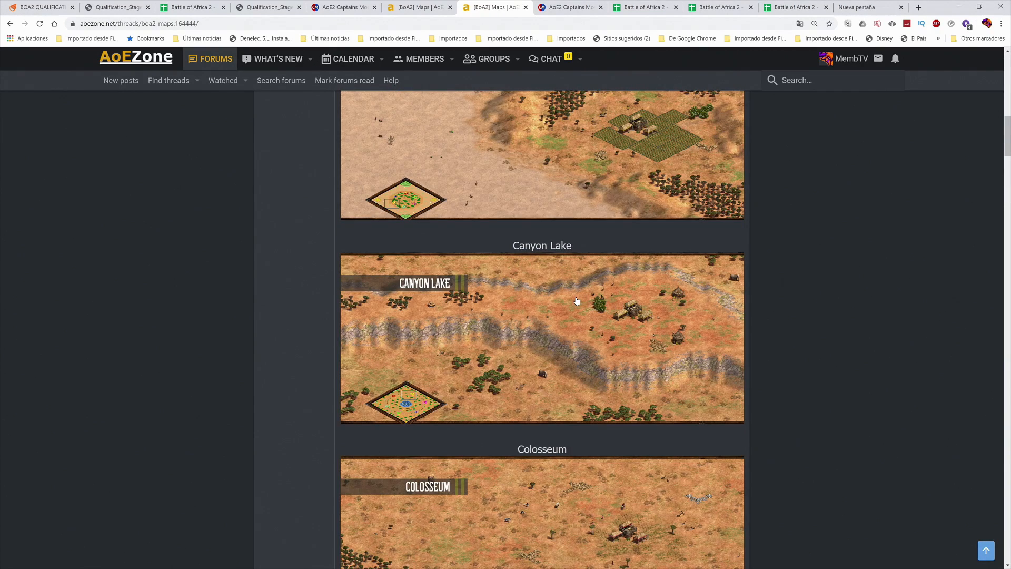
mouse_move(574, 301)
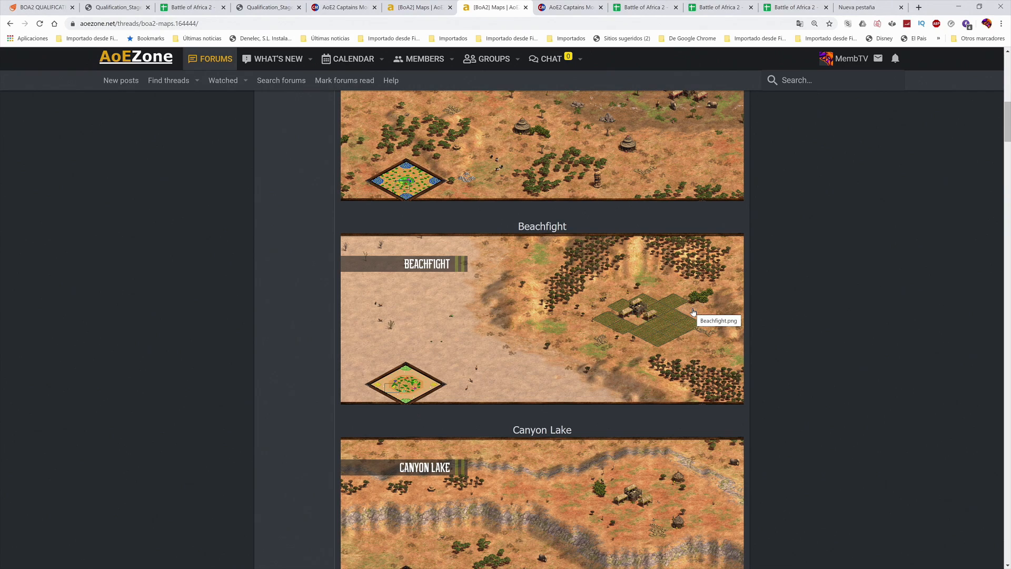
mouse_move(613, 321)
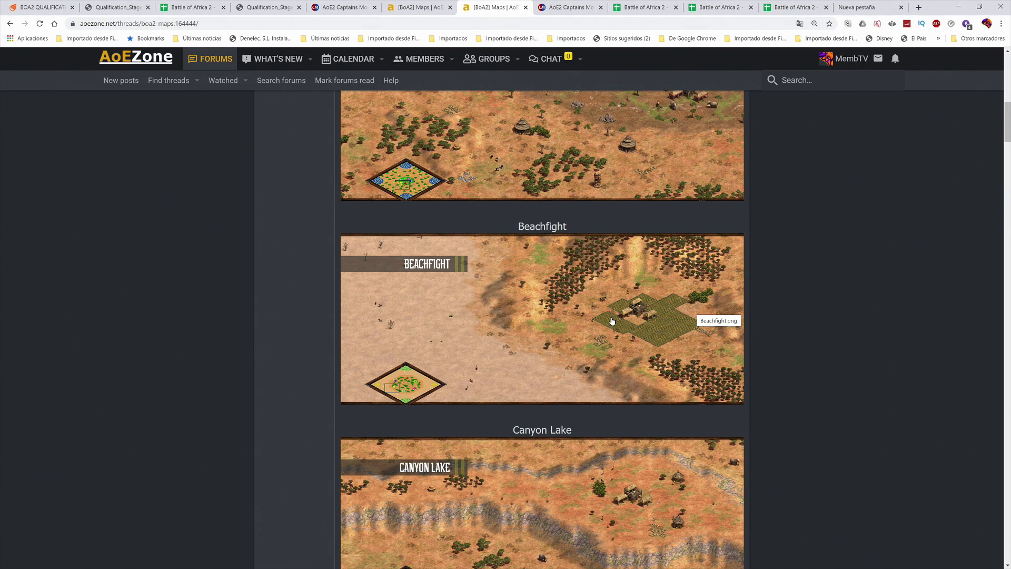
mouse_move(605, 320)
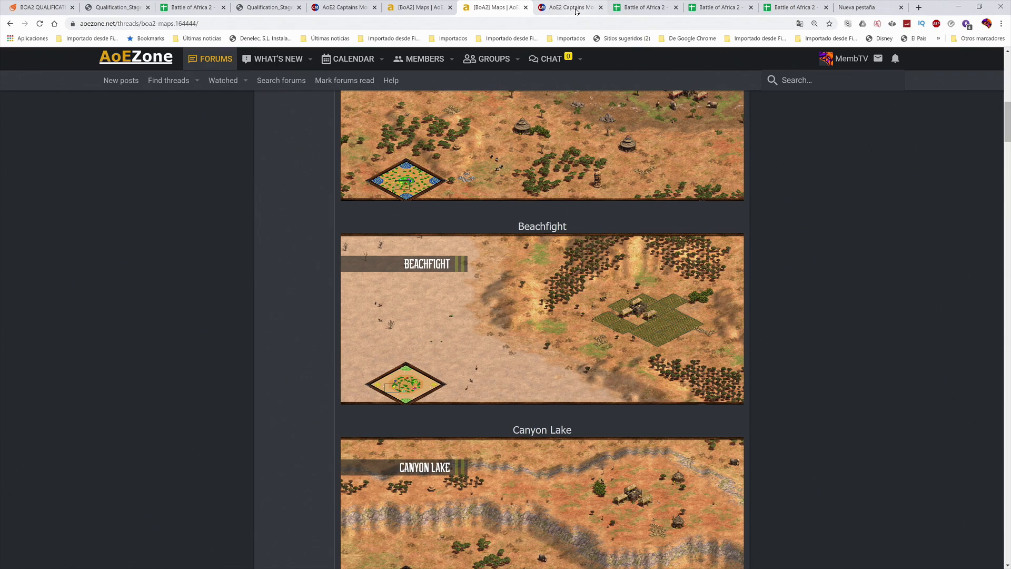
left_click(570, 8)
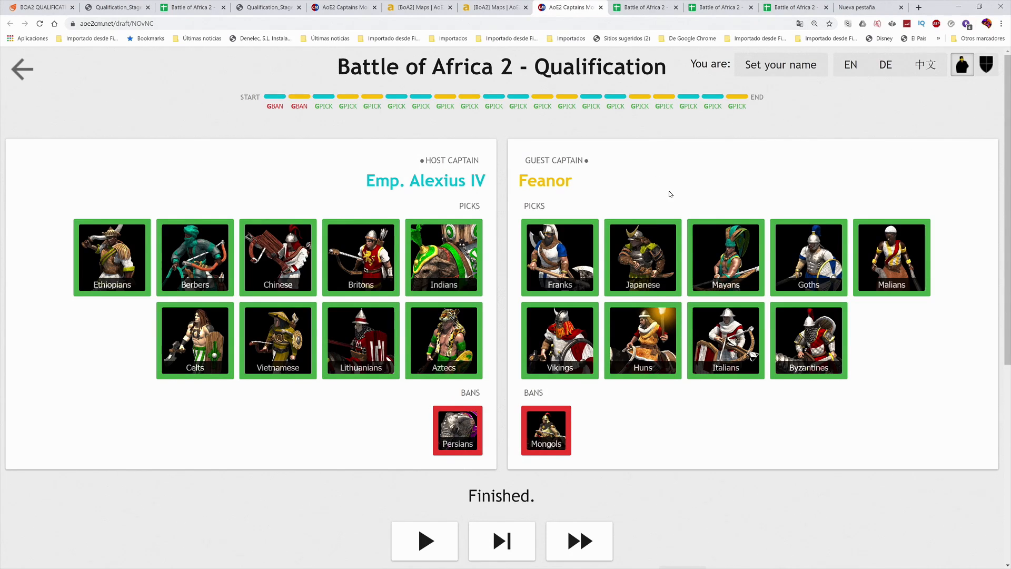
mouse_move(628, 255)
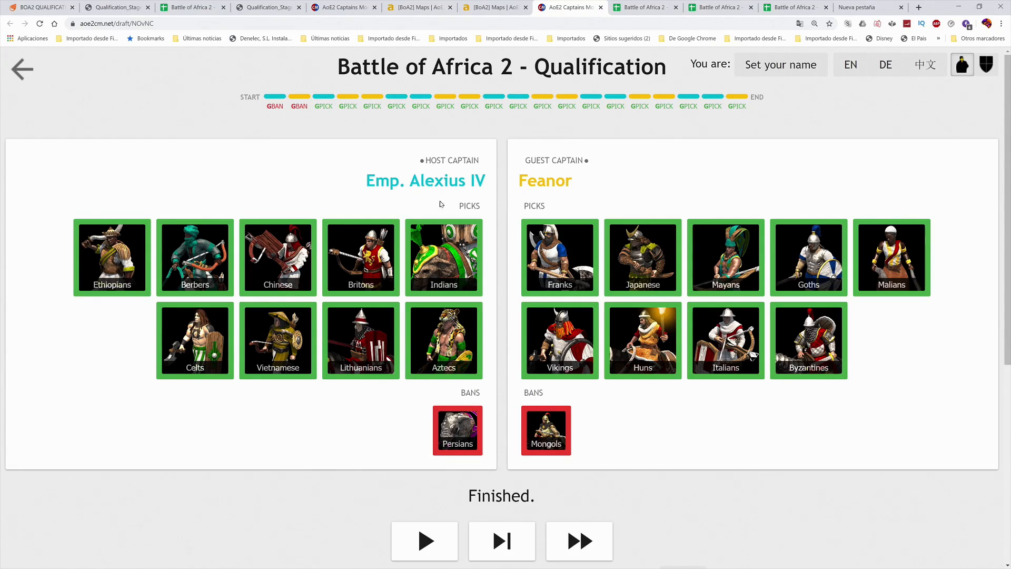
mouse_move(475, 216)
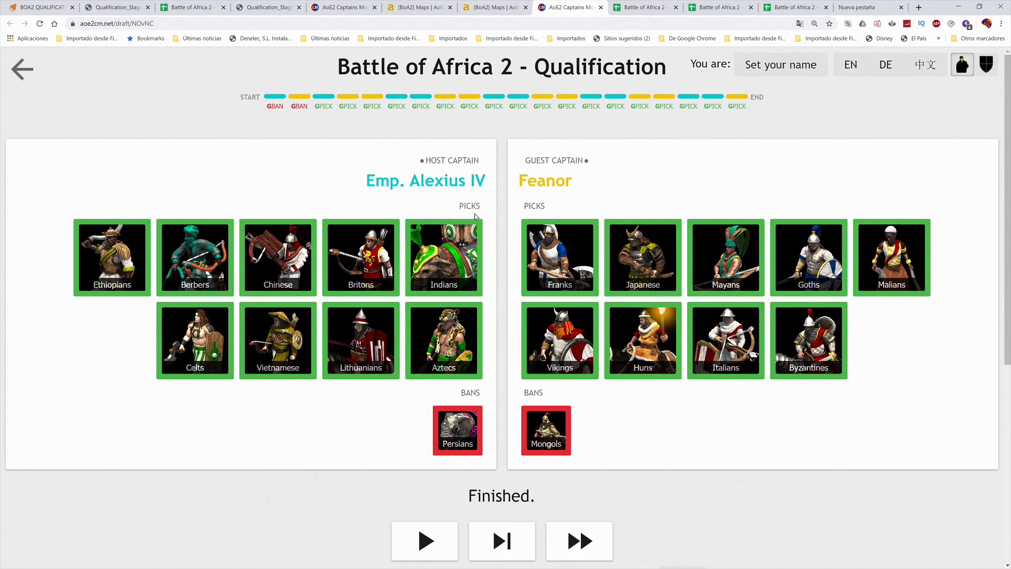
mouse_move(471, 217)
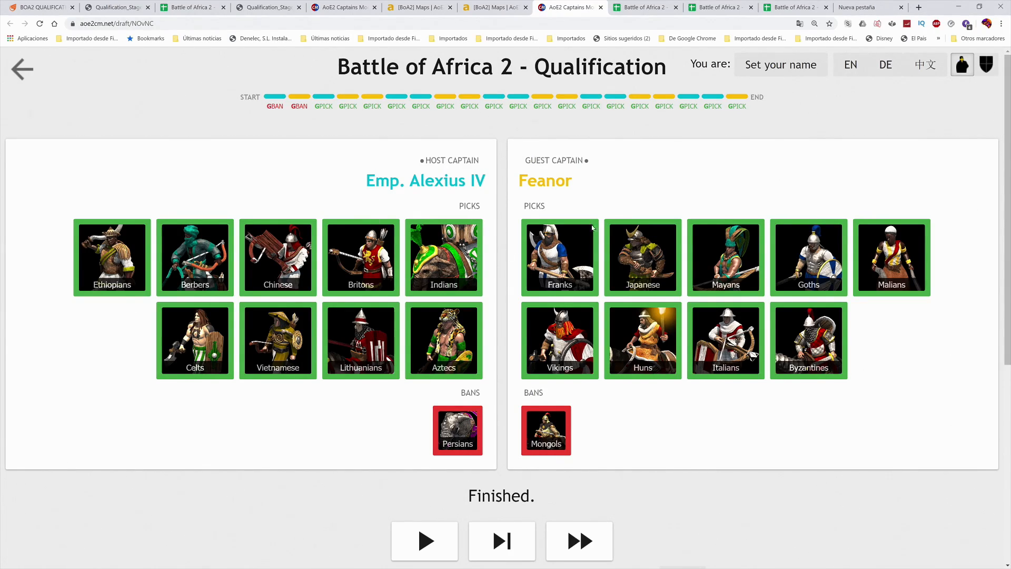
mouse_move(702, 215)
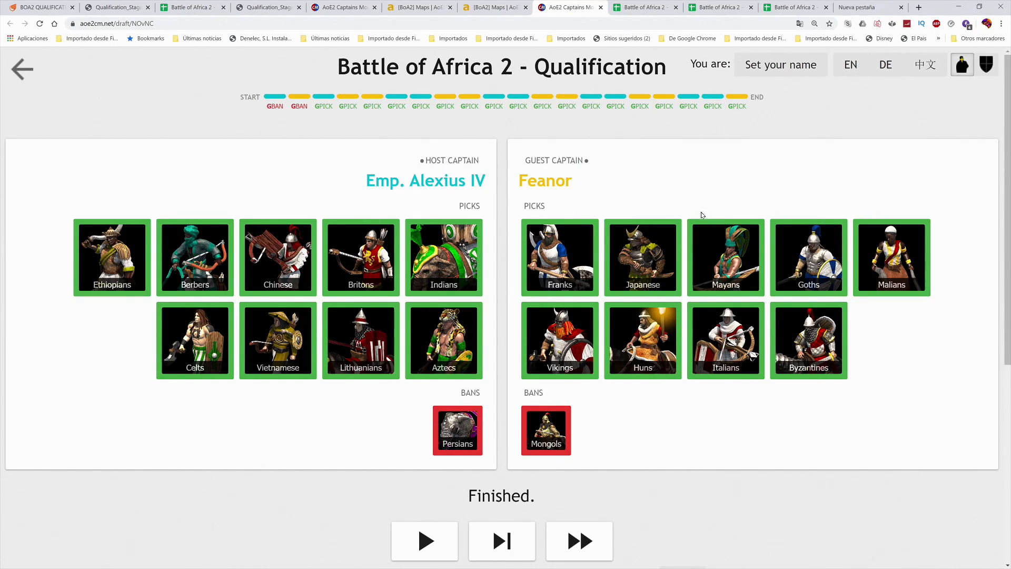
mouse_move(573, 230)
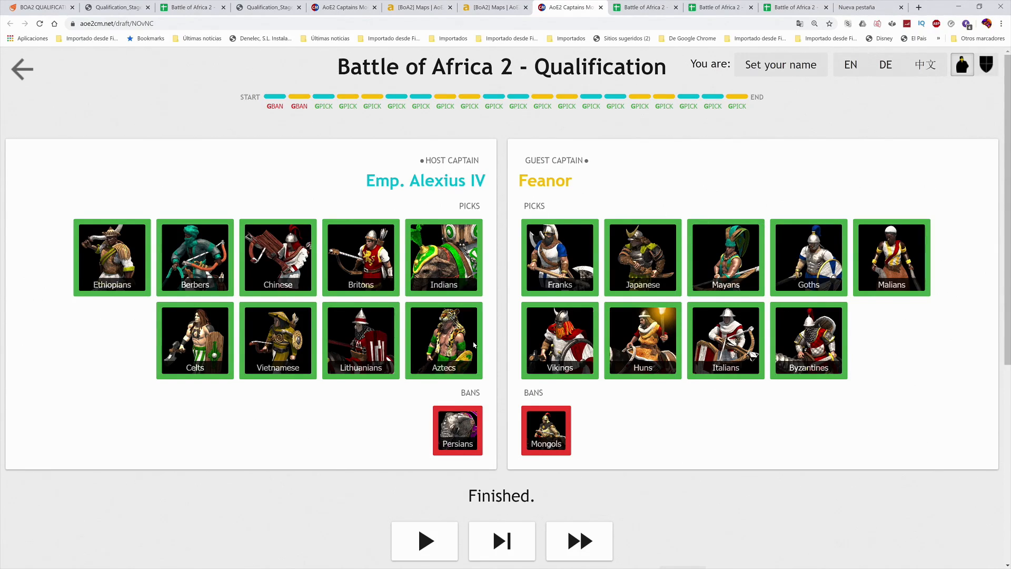
mouse_move(421, 398)
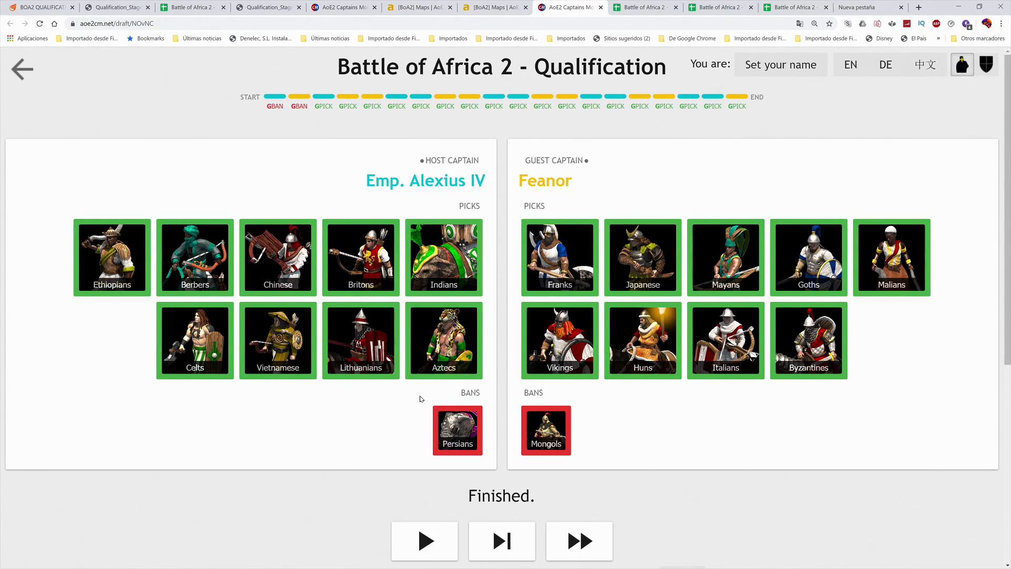
mouse_move(485, 446)
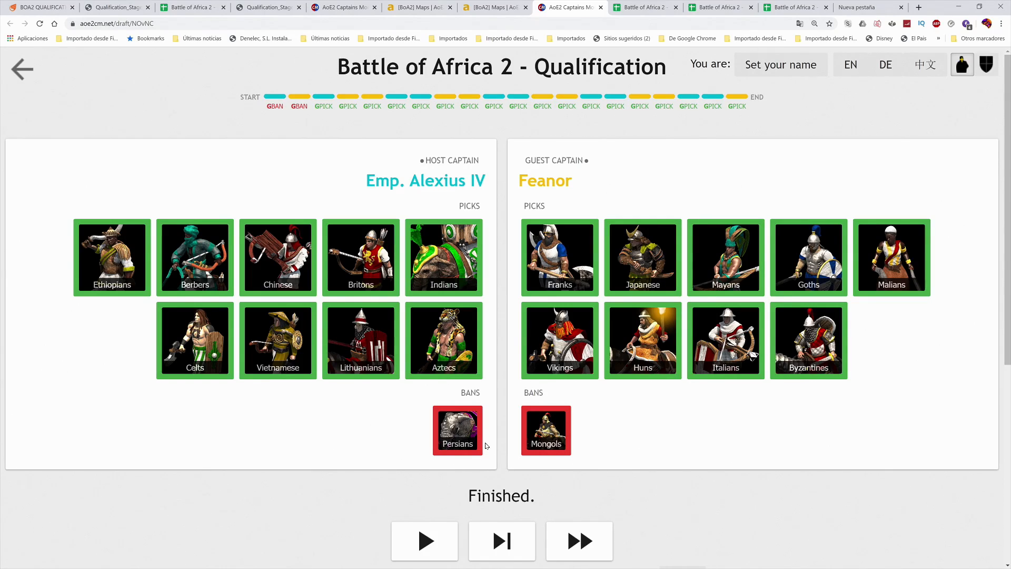
mouse_move(520, 448)
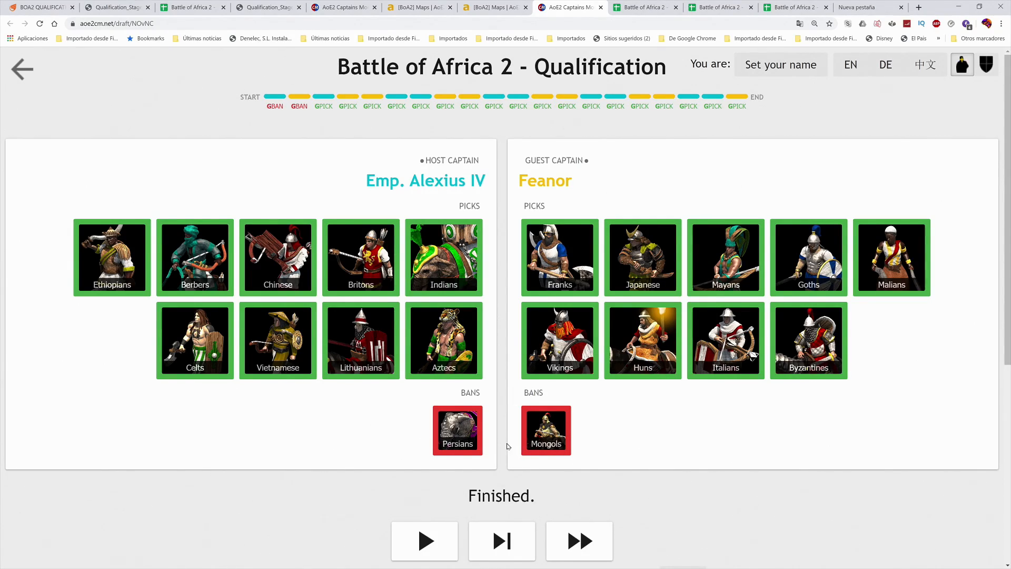
mouse_move(524, 264)
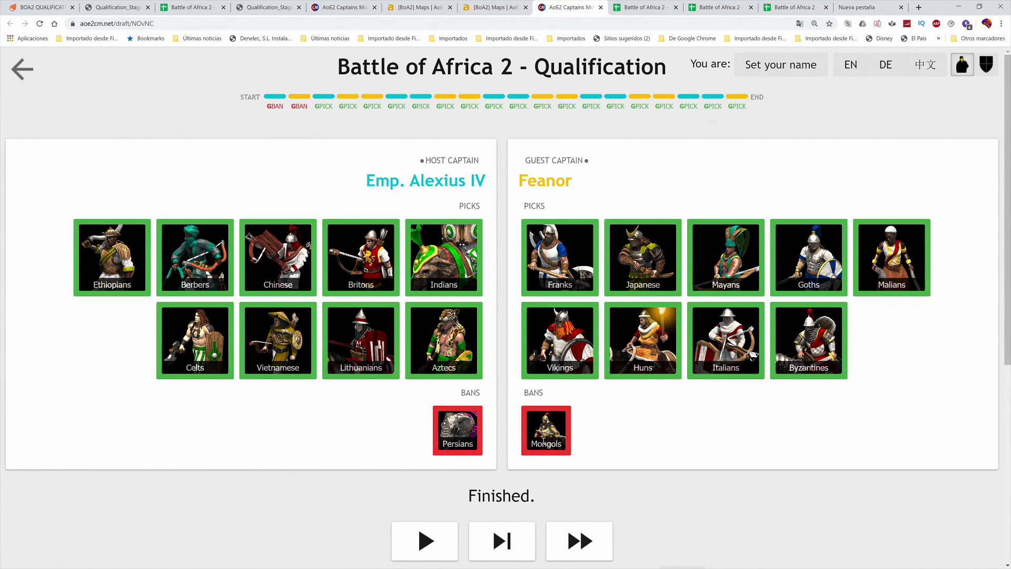
mouse_move(242, 330)
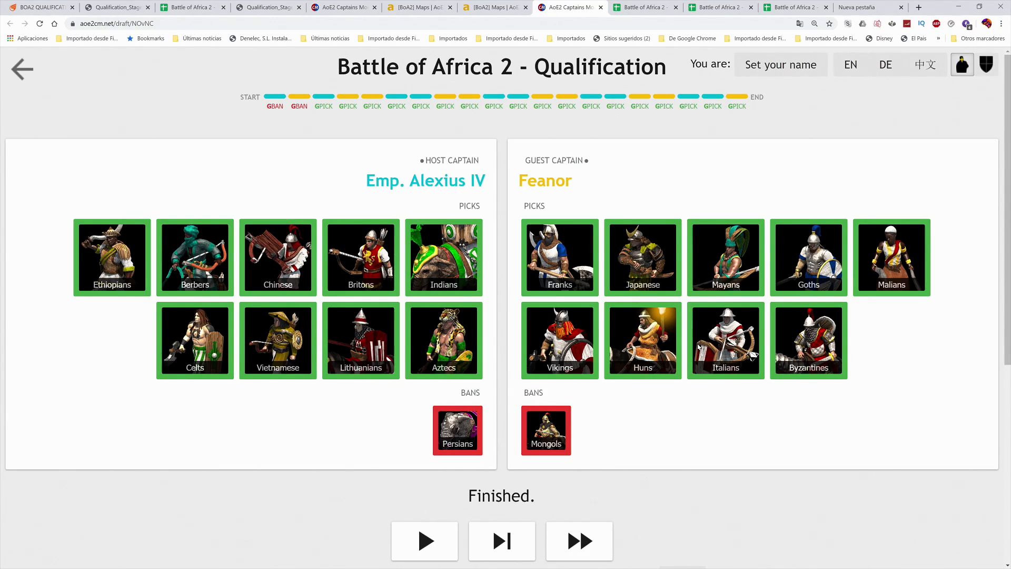
mouse_move(688, 377)
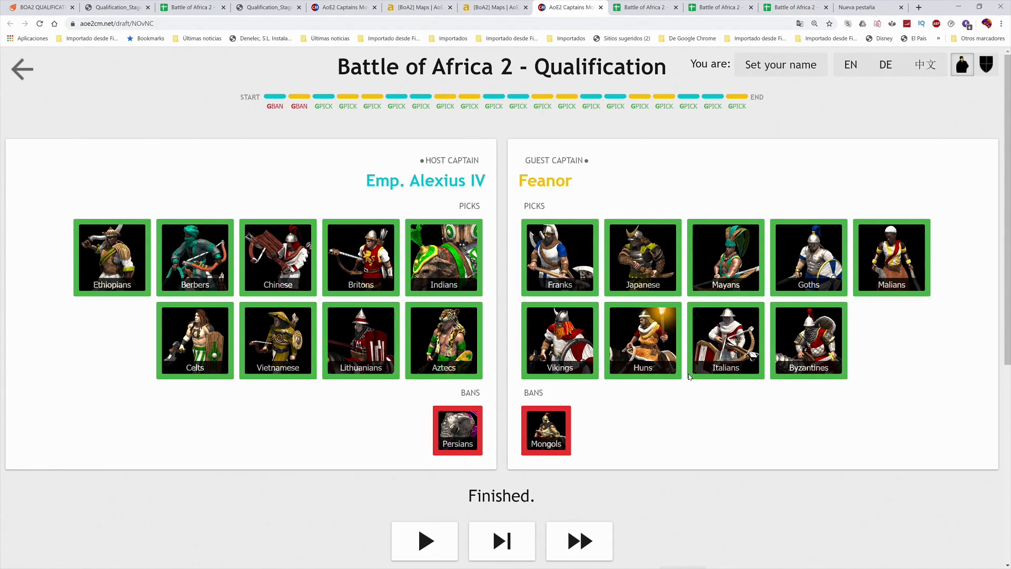
mouse_move(761, 305)
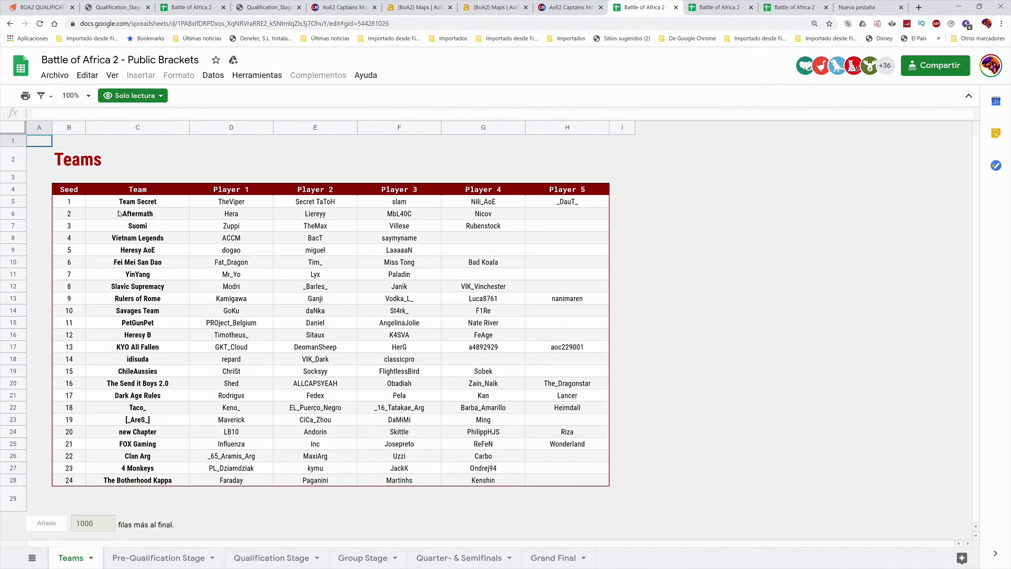
mouse_move(796, 418)
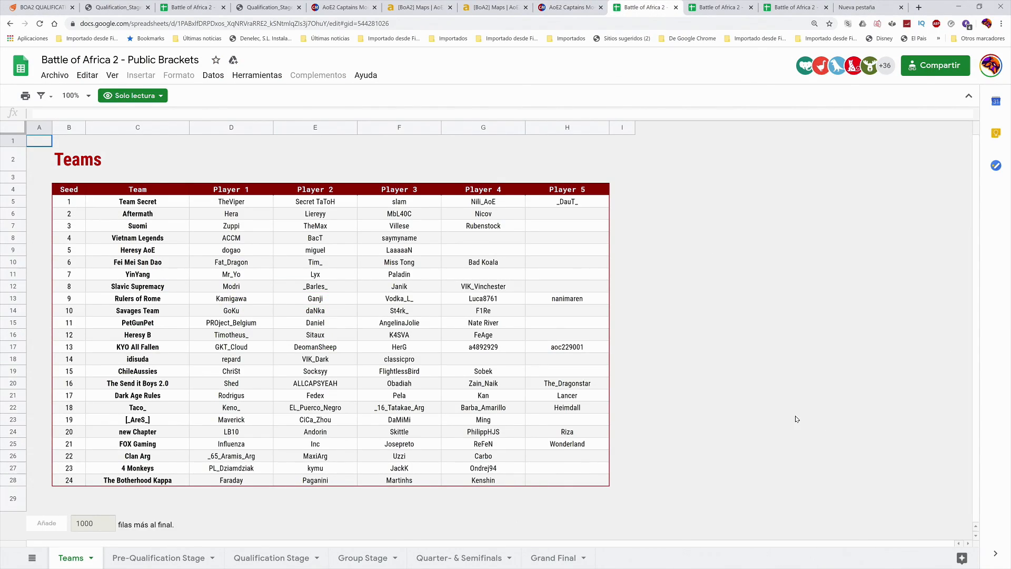
mouse_move(583, 427)
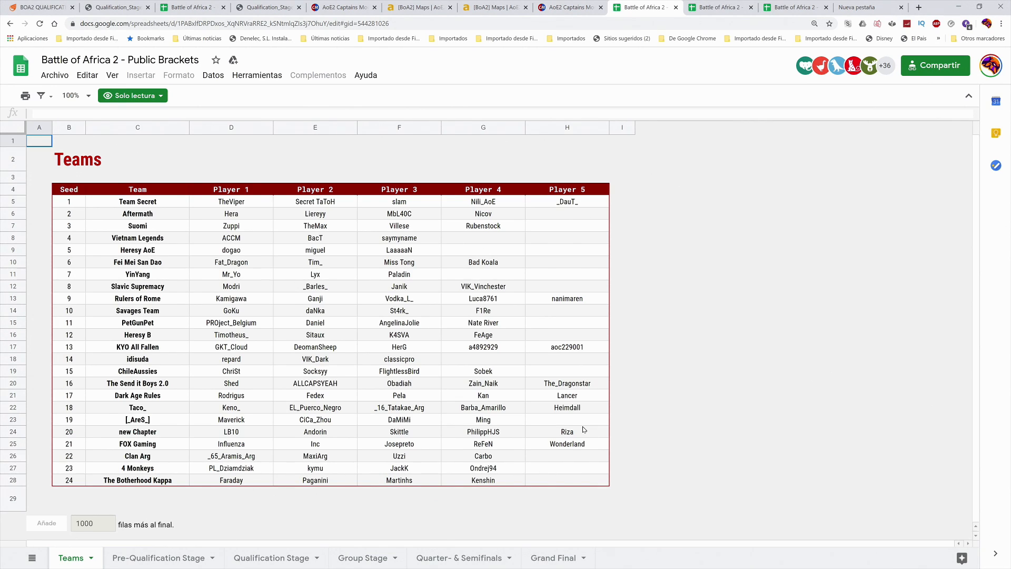
mouse_move(355, 281)
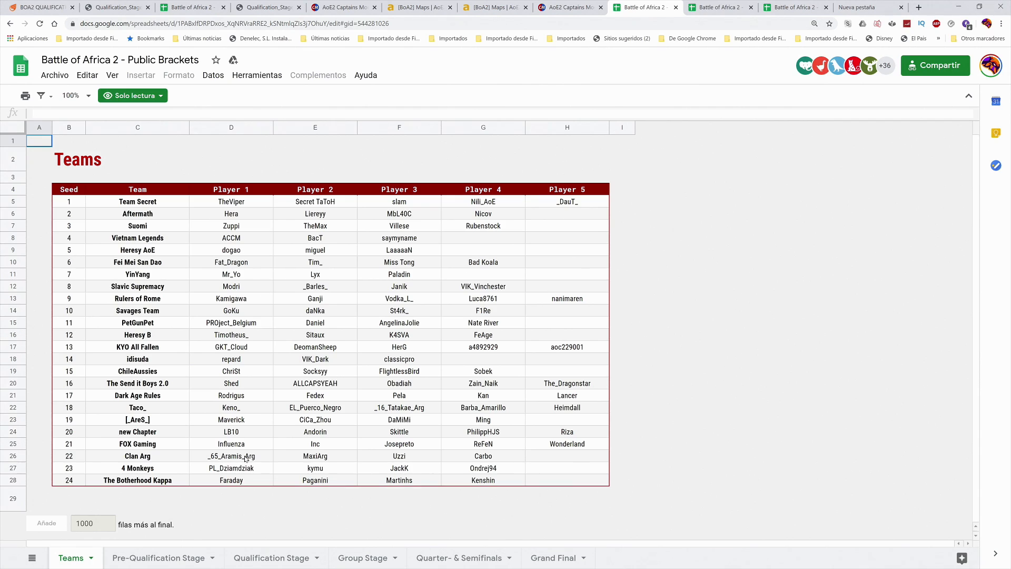
mouse_move(168, 223)
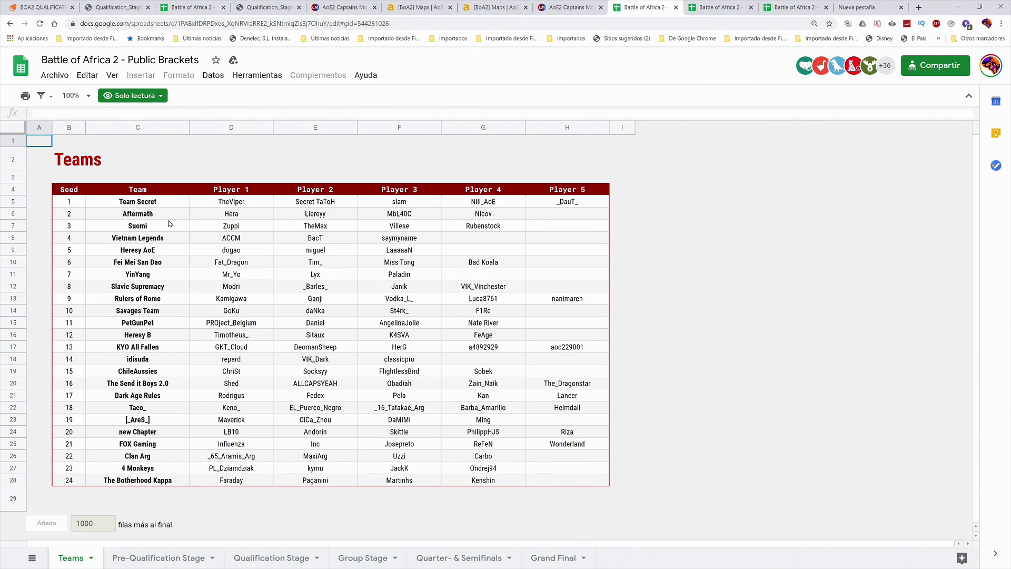
mouse_move(439, 305)
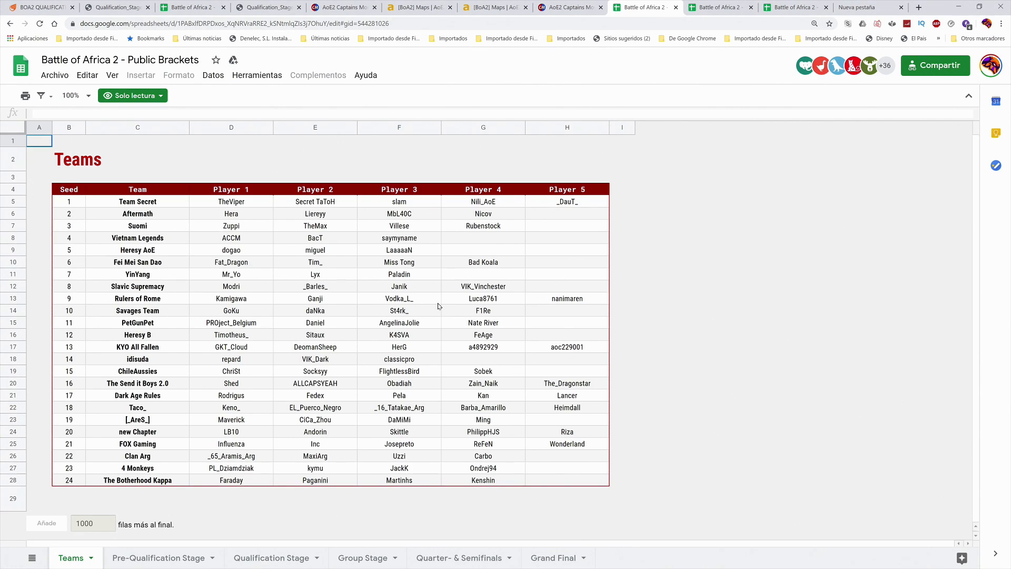
mouse_move(130, 252)
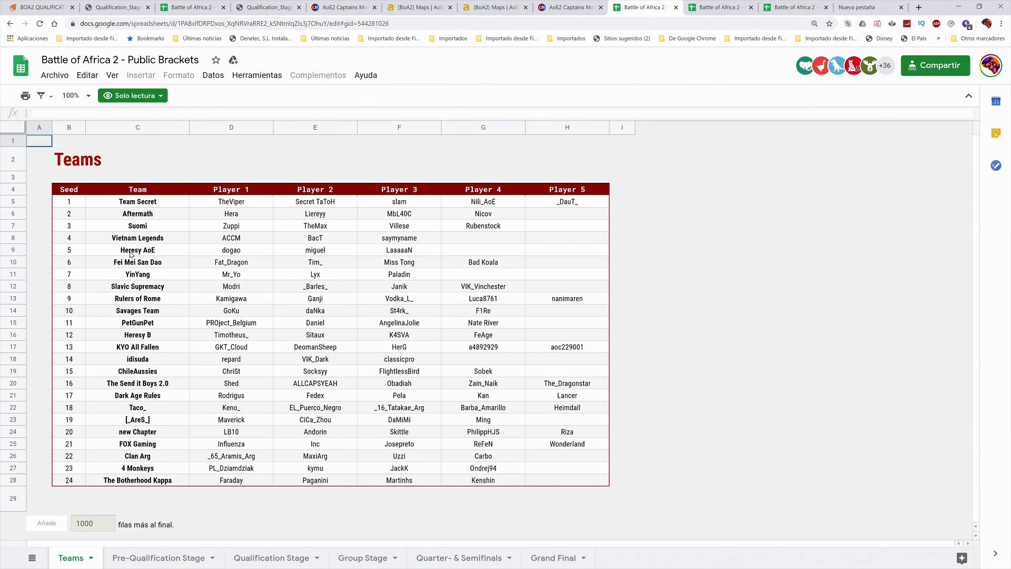
mouse_move(73, 300)
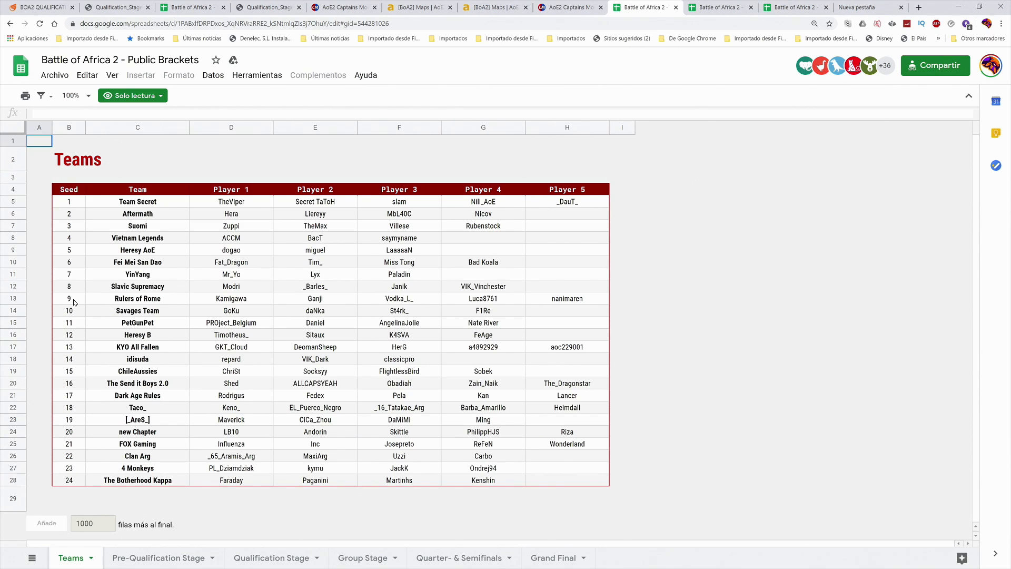
mouse_move(78, 301)
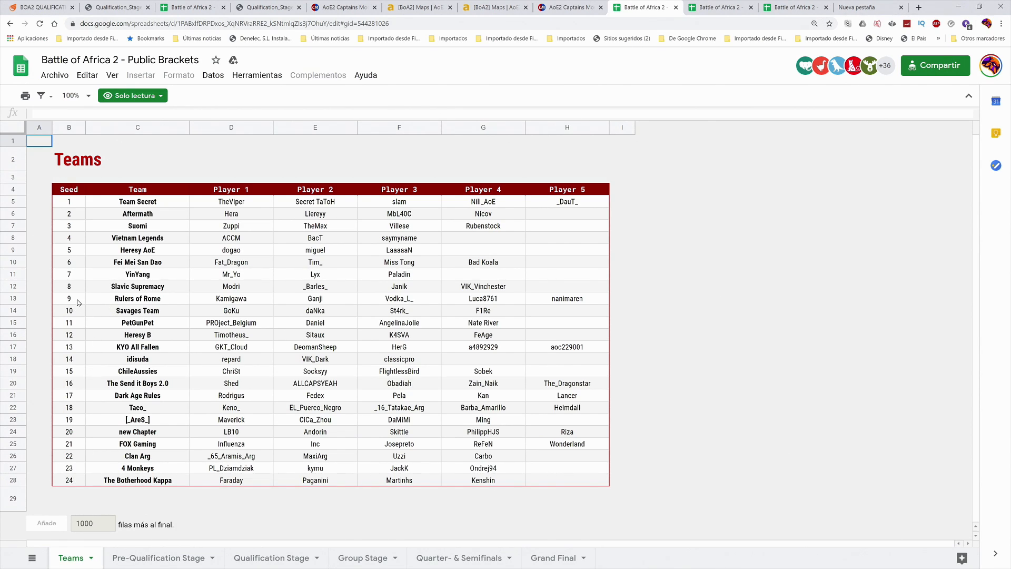
mouse_move(79, 310)
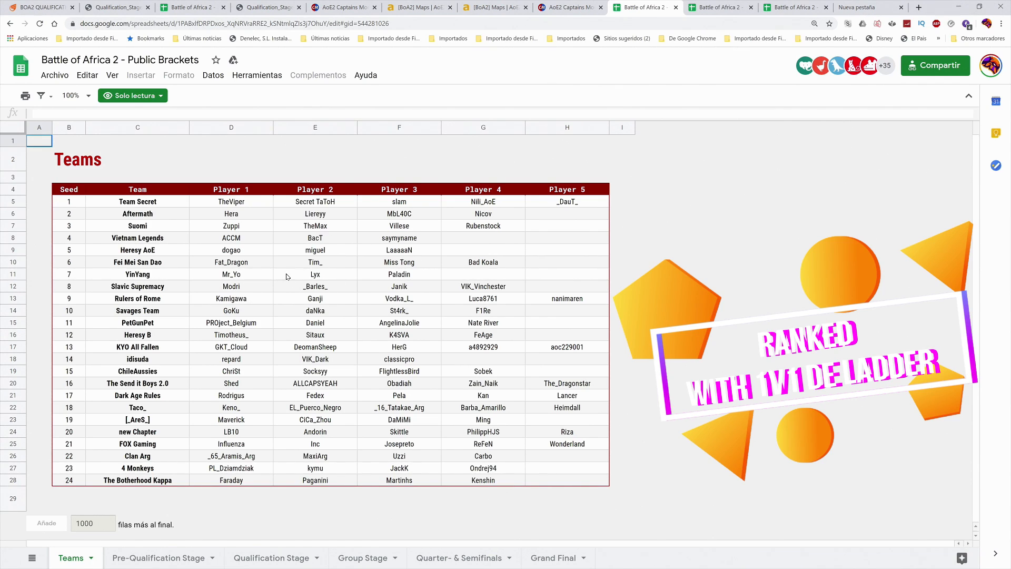
mouse_move(264, 296)
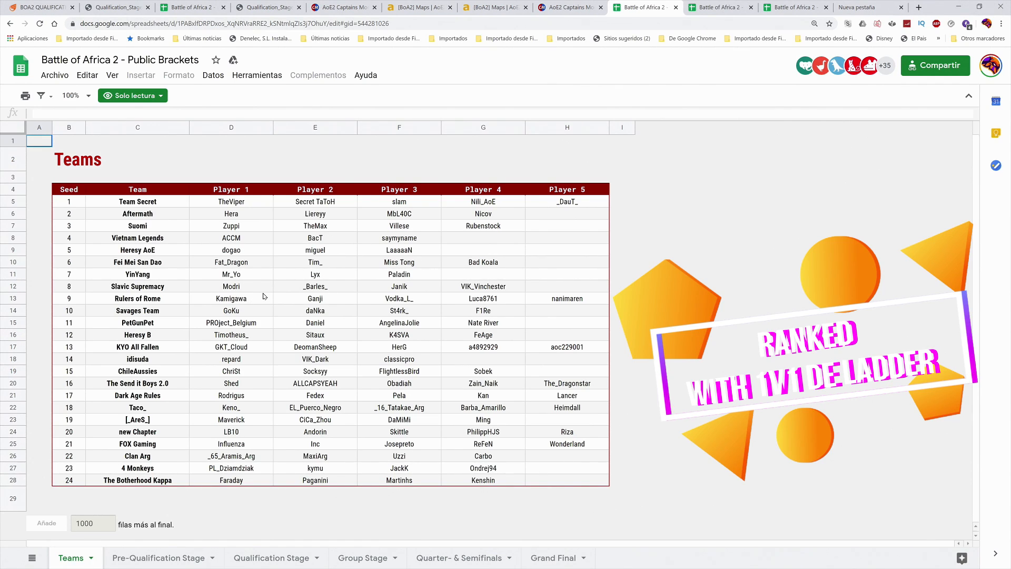
mouse_move(367, 304)
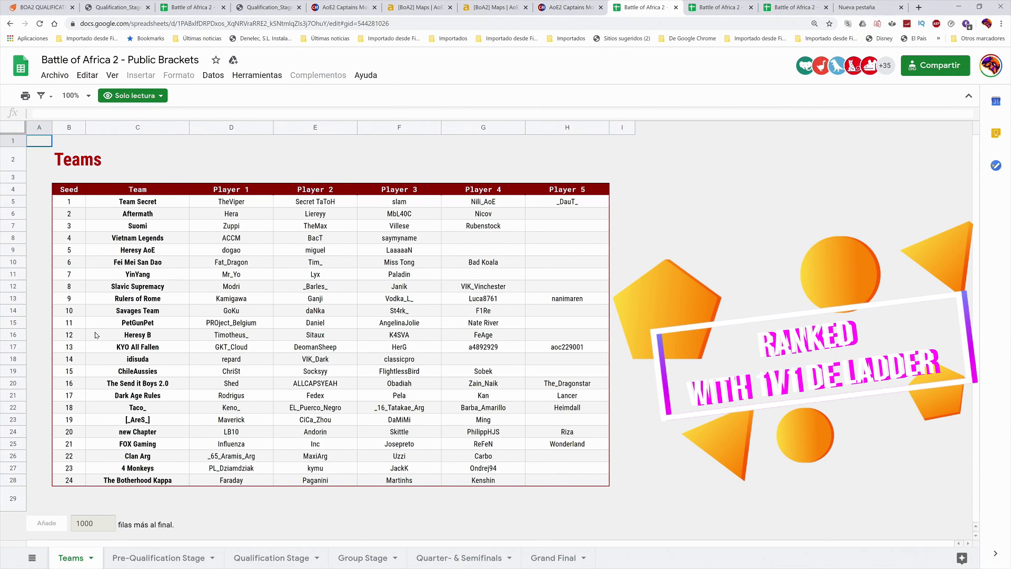
mouse_move(148, 408)
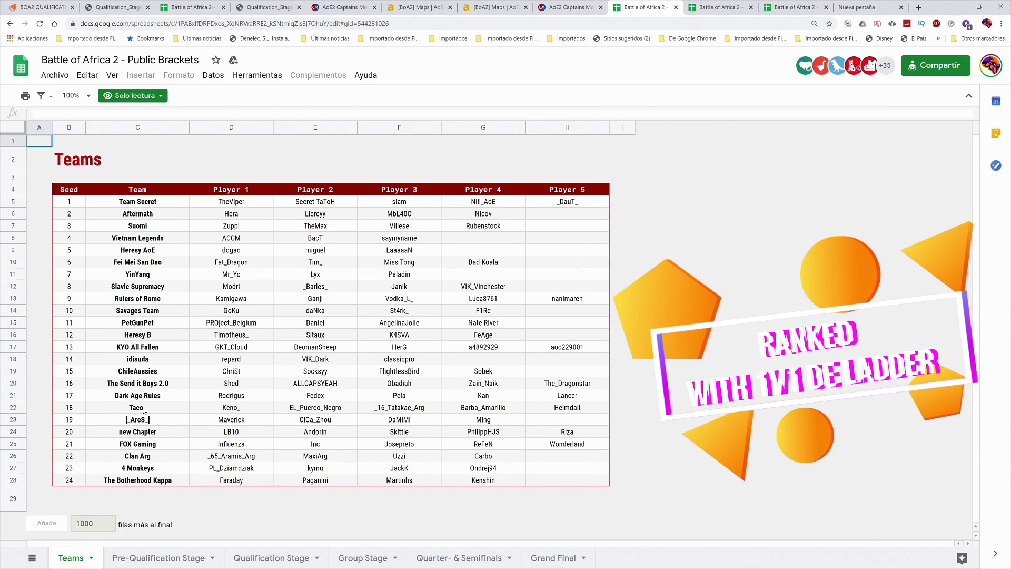
mouse_move(111, 328)
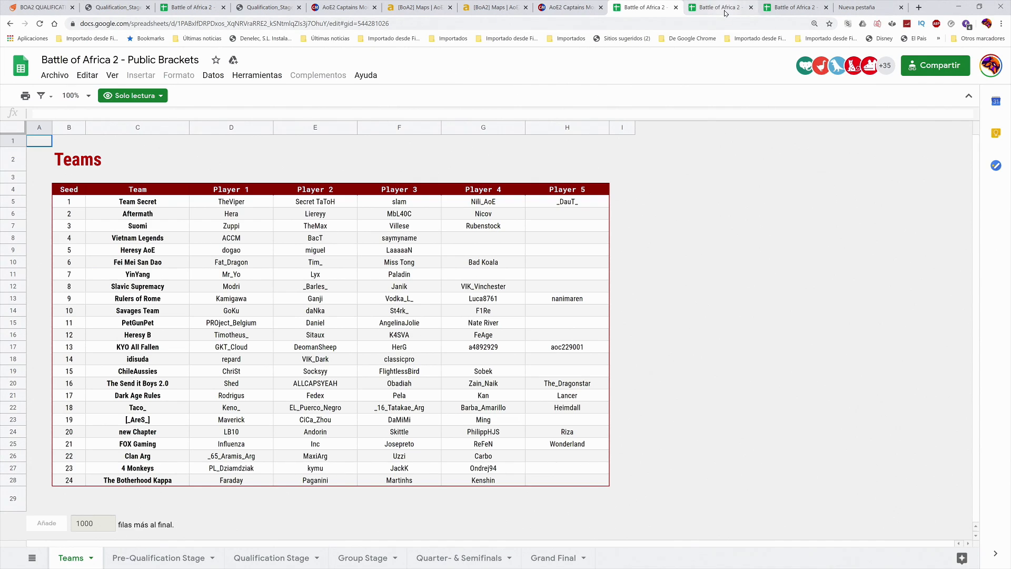
mouse_move(725, 13)
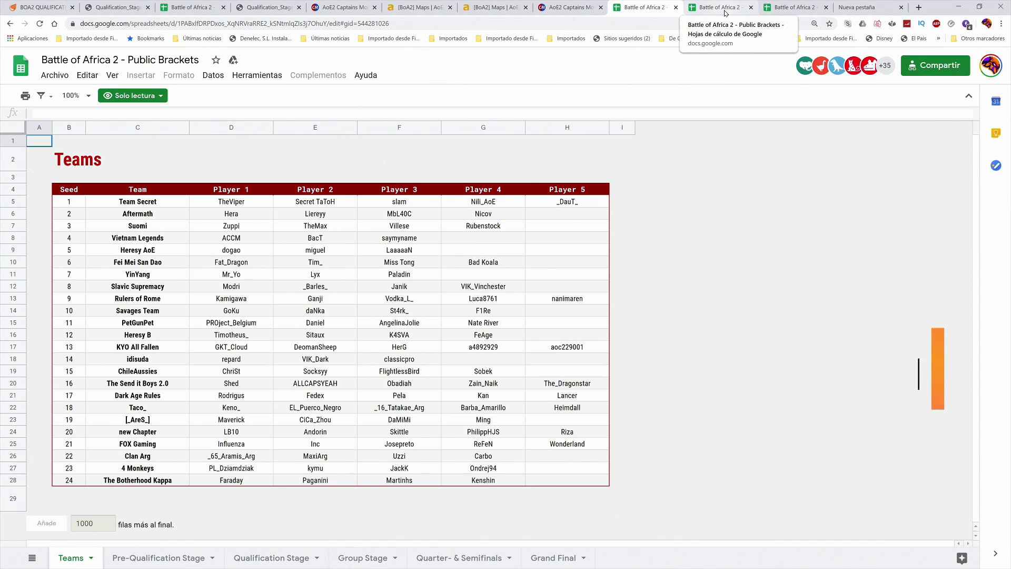
mouse_move(114, 227)
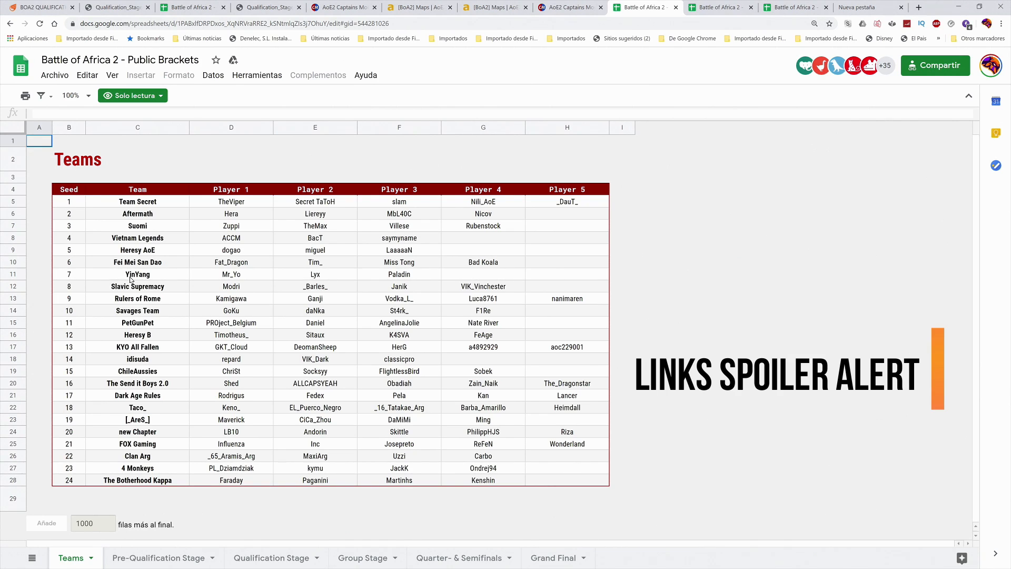
mouse_move(145, 355)
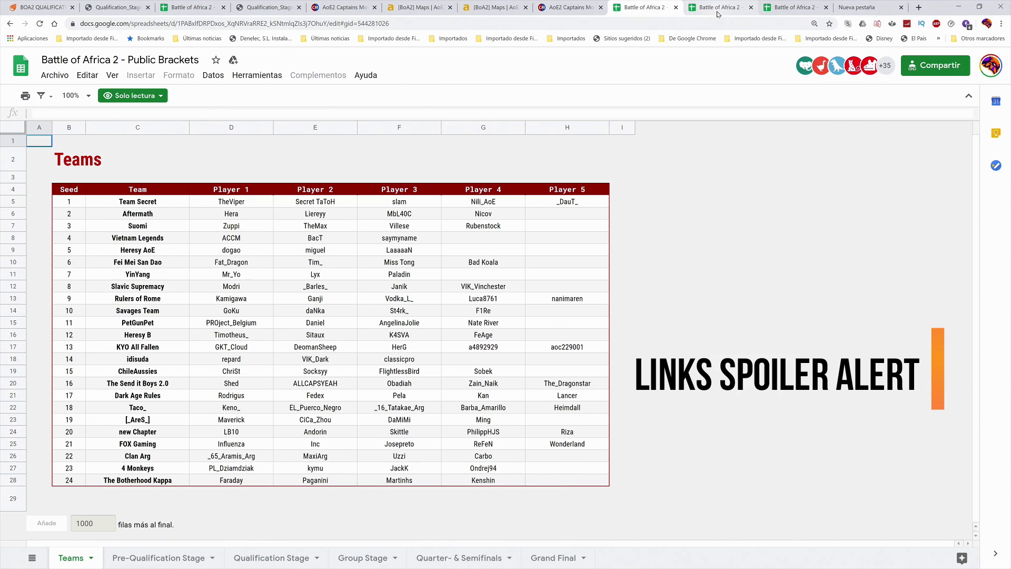
mouse_move(718, 14)
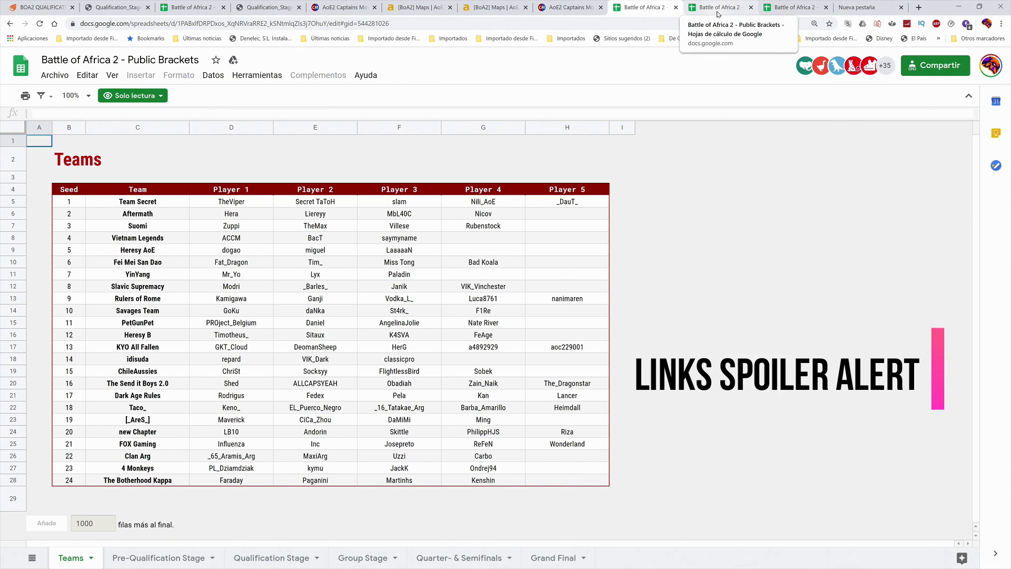
- Open the Group Stage sheet and scroll through the Group A and B tables
left_click(359, 558)
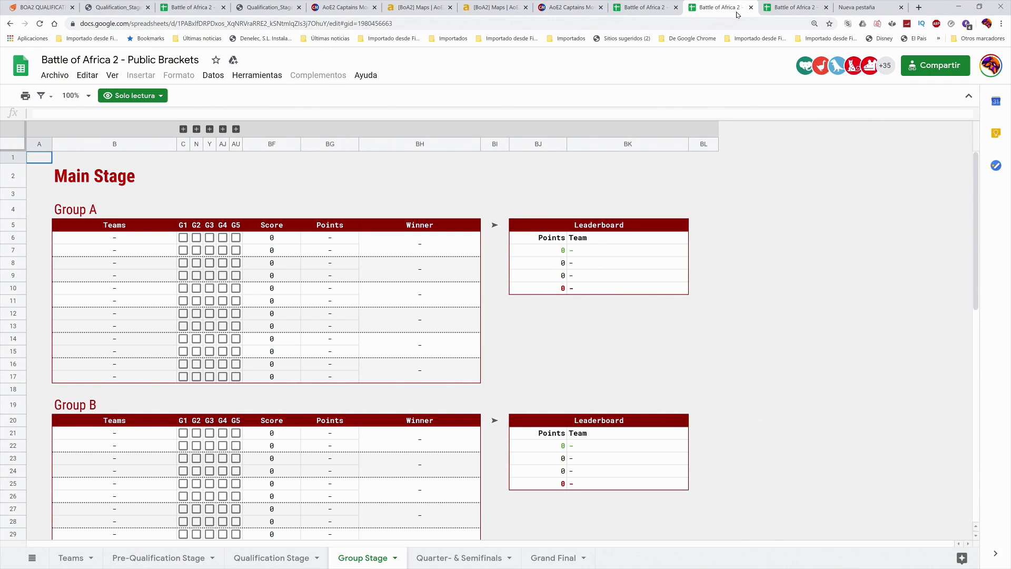
mouse_move(160, 186)
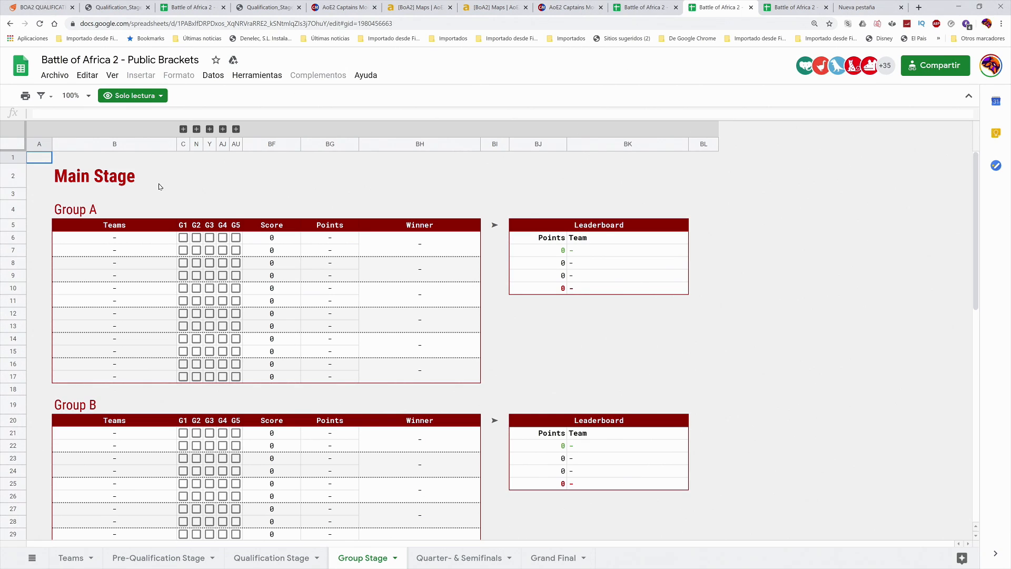
mouse_move(234, 194)
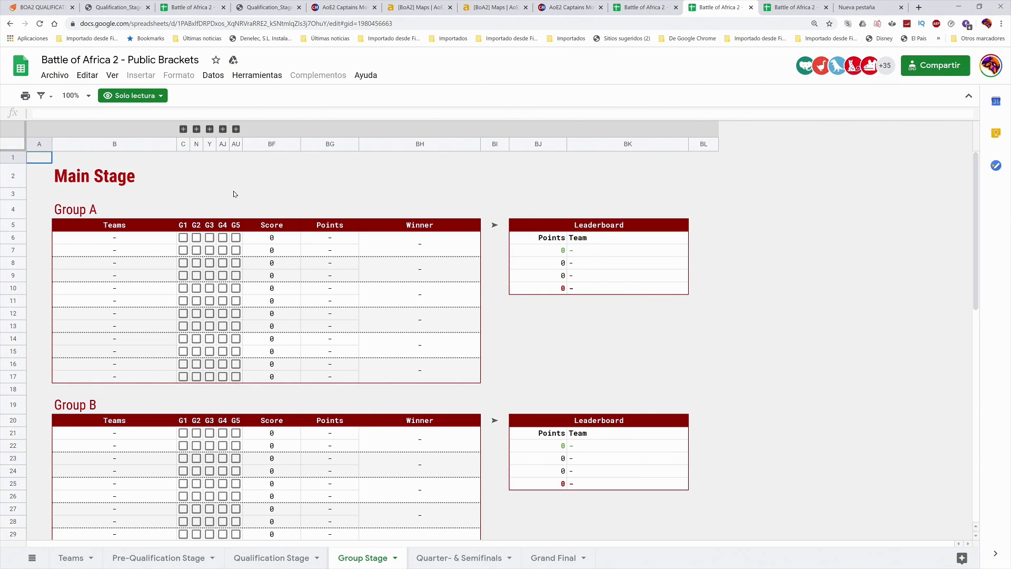
mouse_move(156, 304)
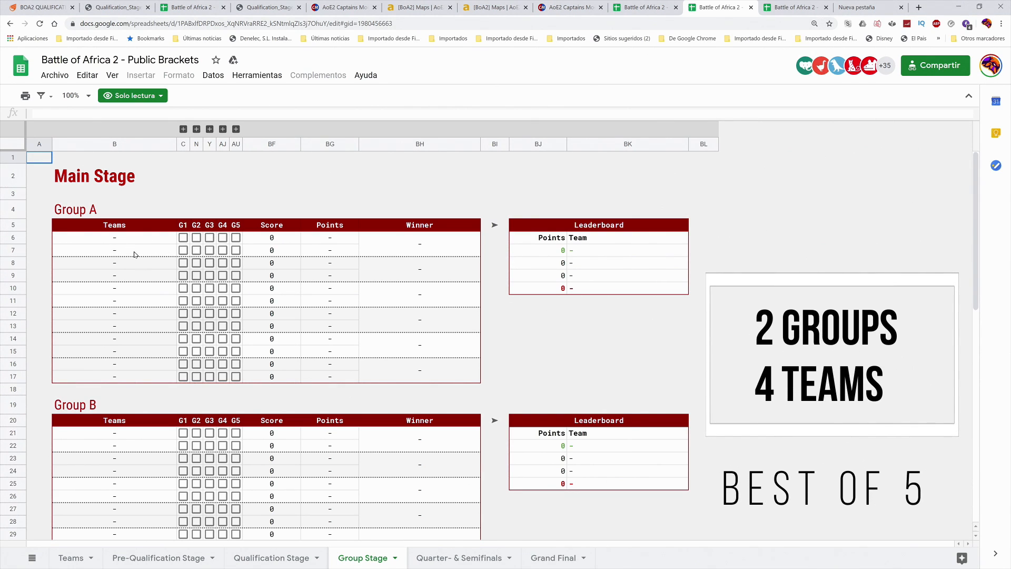
mouse_move(139, 470)
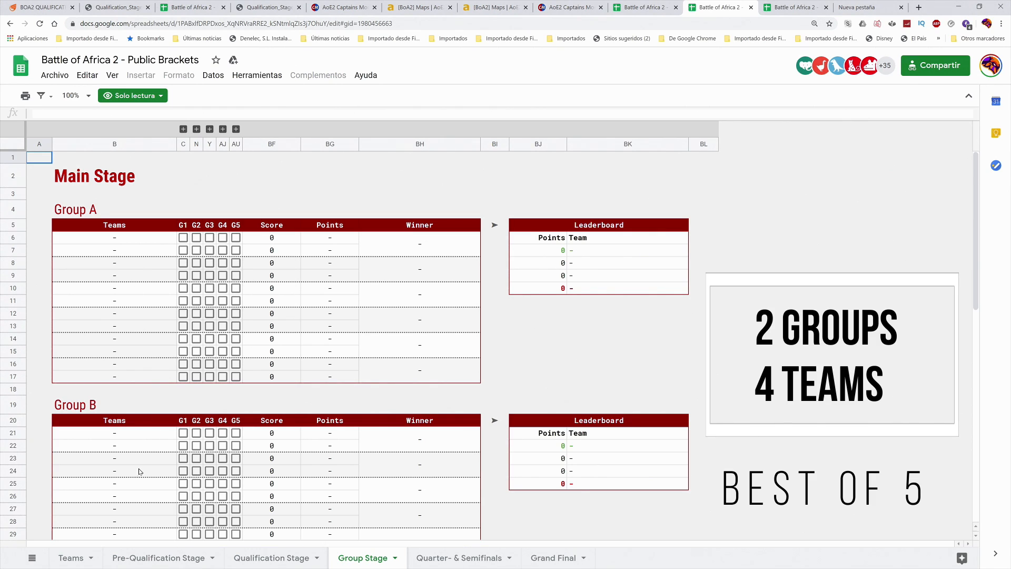
mouse_move(153, 278)
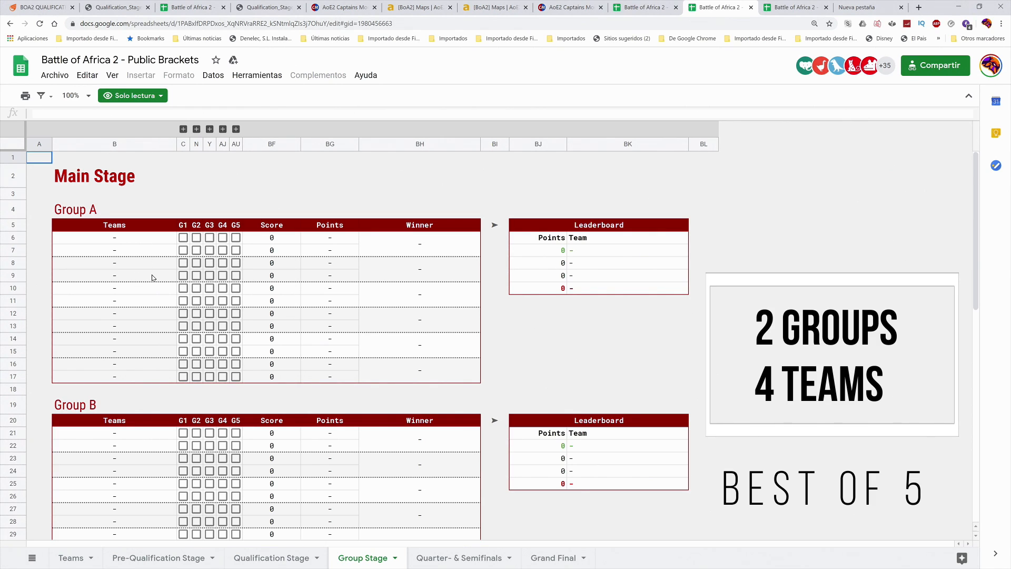
mouse_move(152, 424)
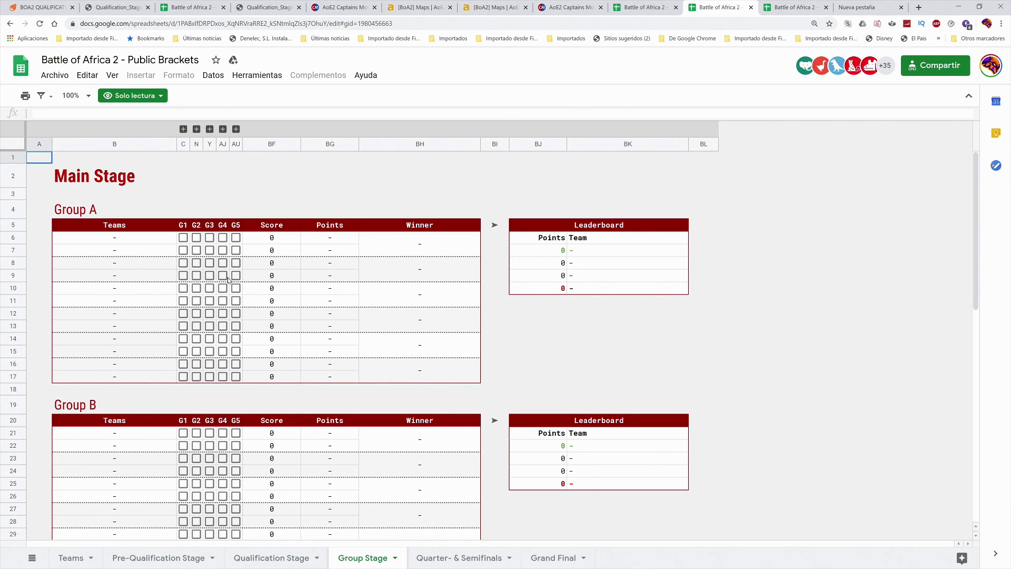
mouse_move(474, 334)
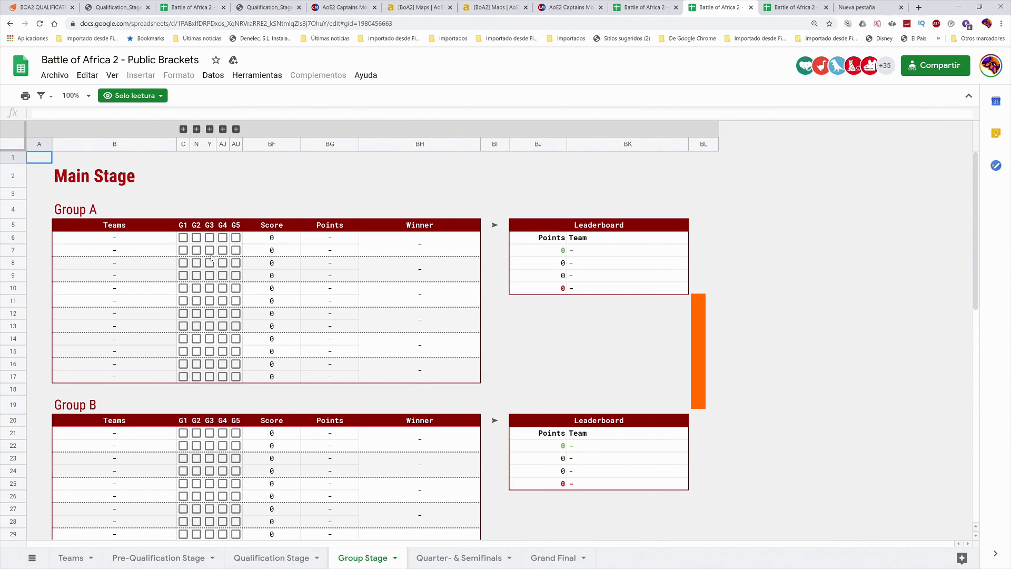
scroll("down", 3)
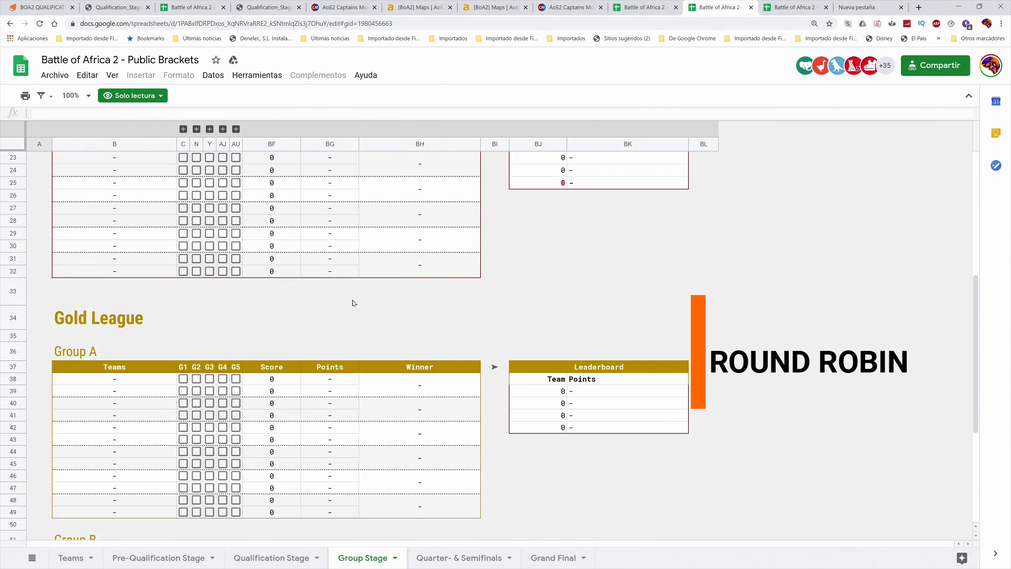
scroll("down", 3)
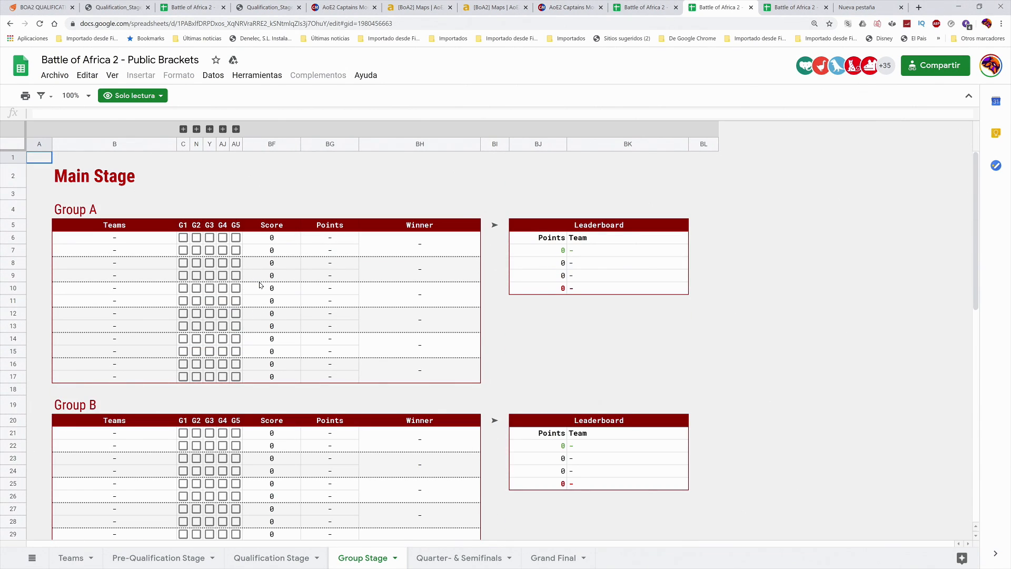
mouse_move(299, 244)
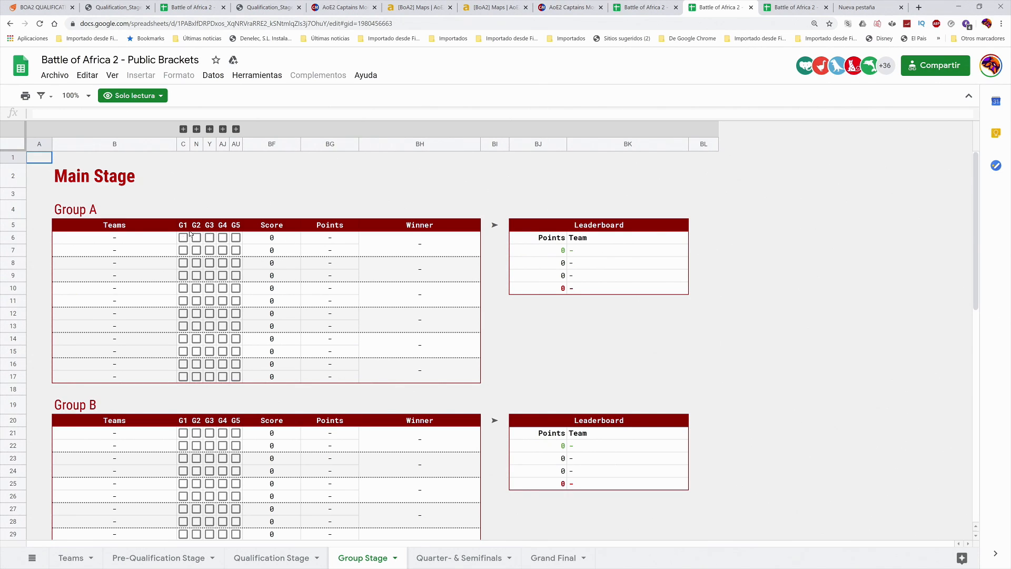
mouse_move(231, 272)
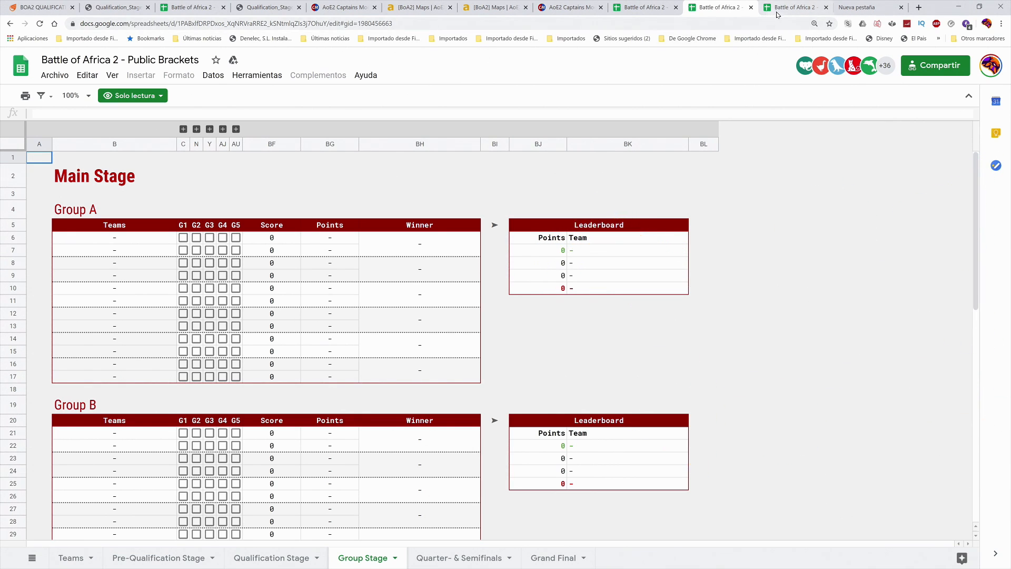
left_click(553, 557)
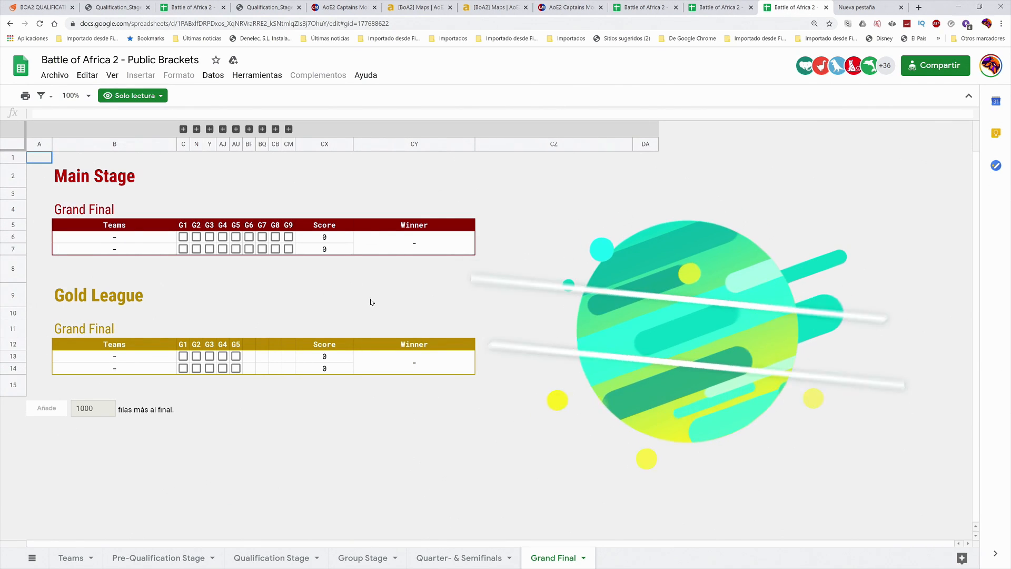
left_click(456, 557)
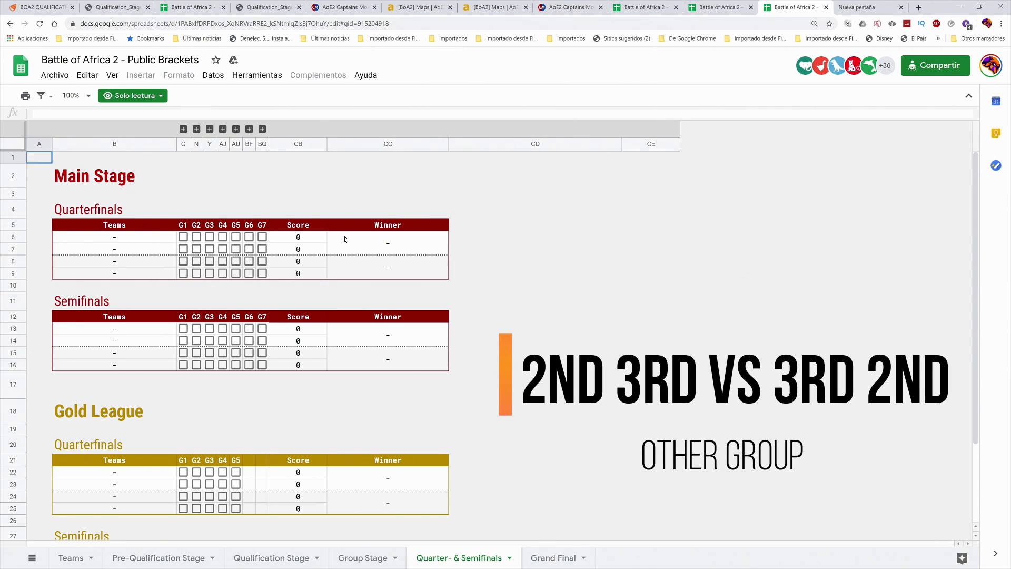
scroll("down", 3)
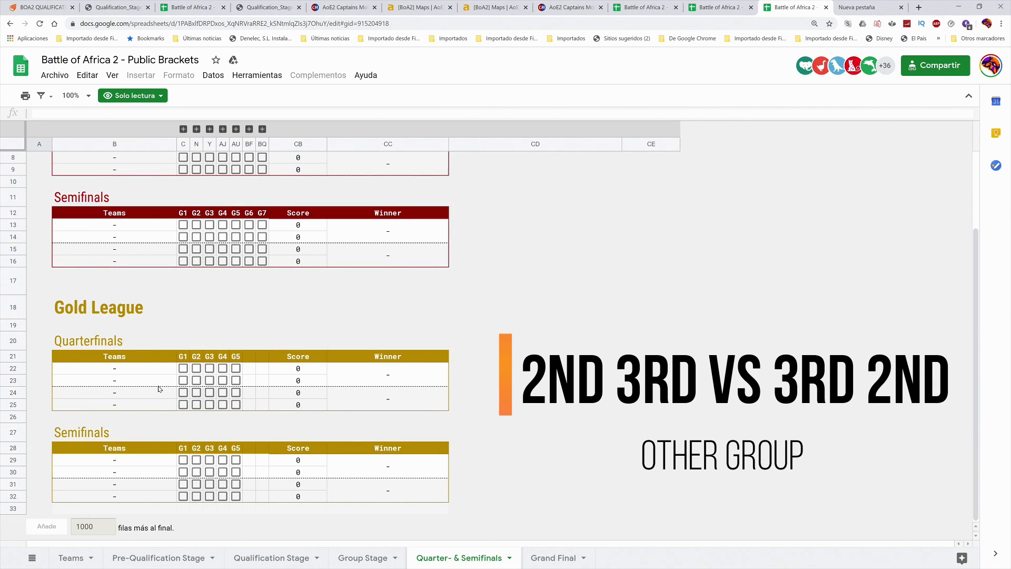
left_click(362, 557)
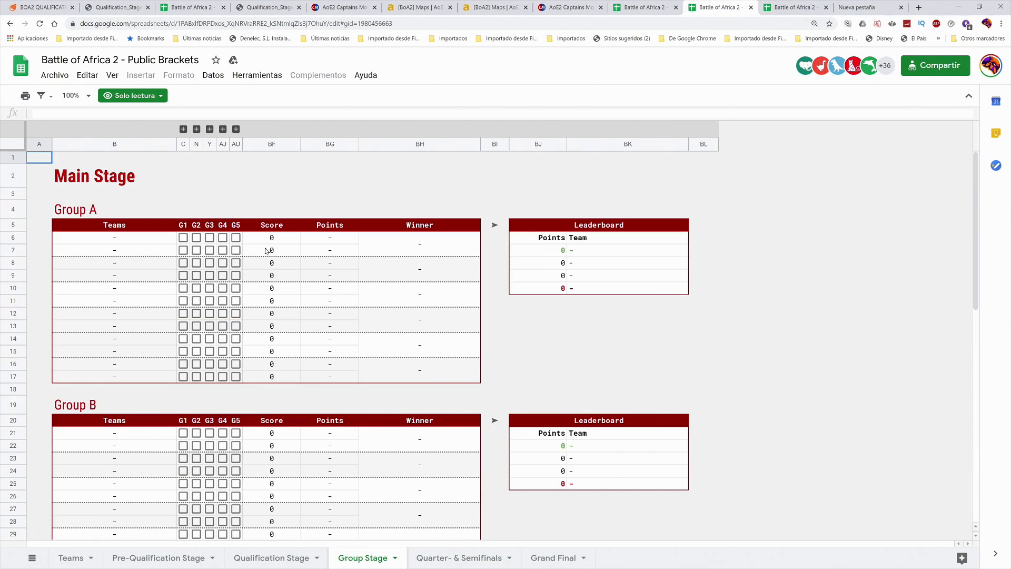
mouse_move(542, 266)
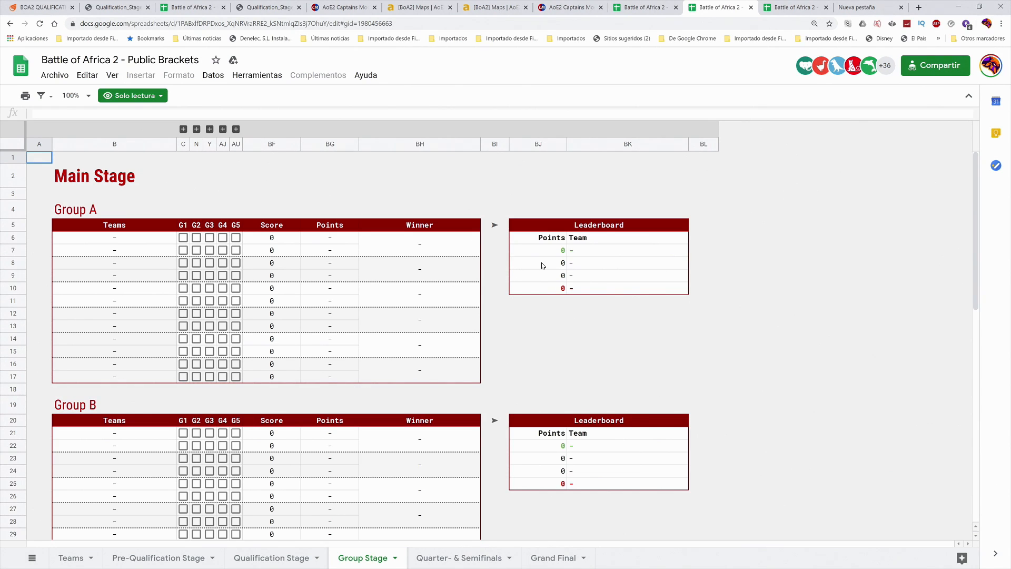
mouse_move(589, 306)
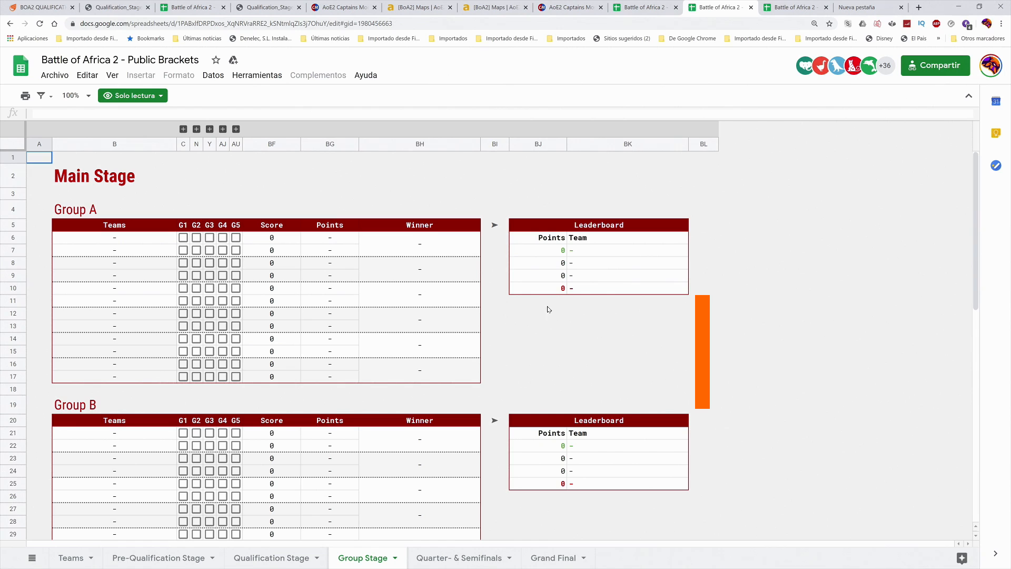
mouse_move(473, 271)
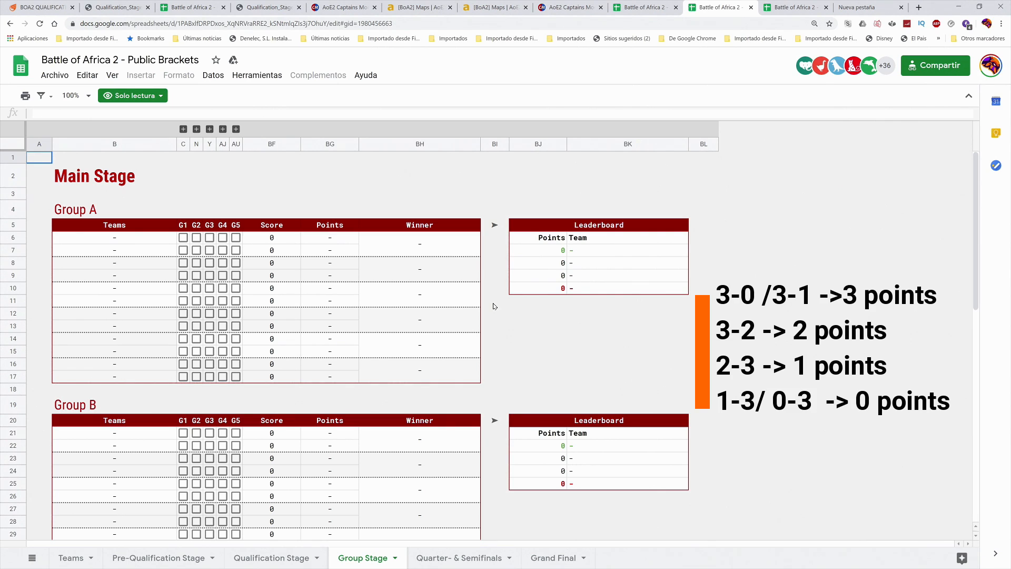
mouse_move(545, 292)
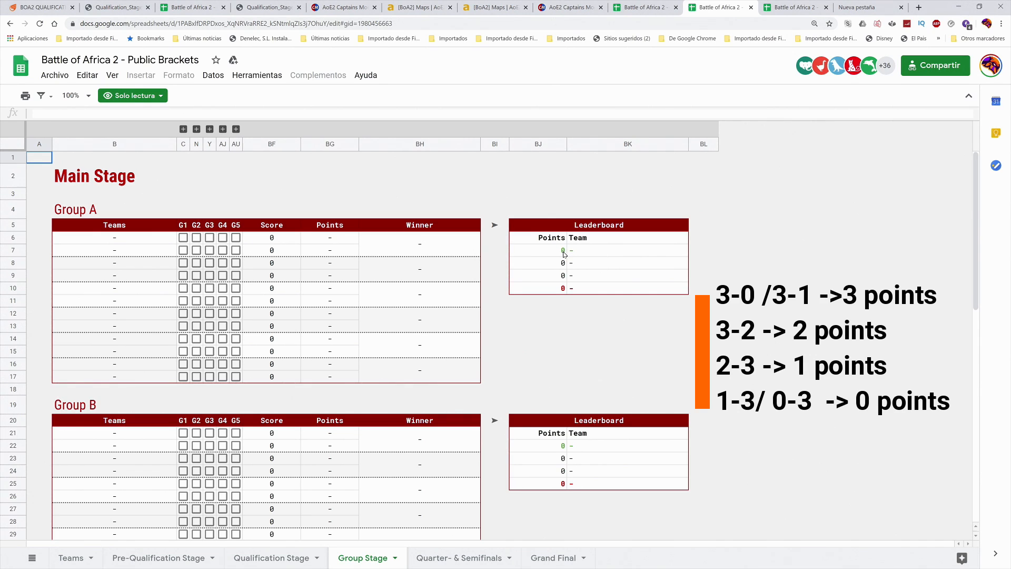
mouse_move(611, 356)
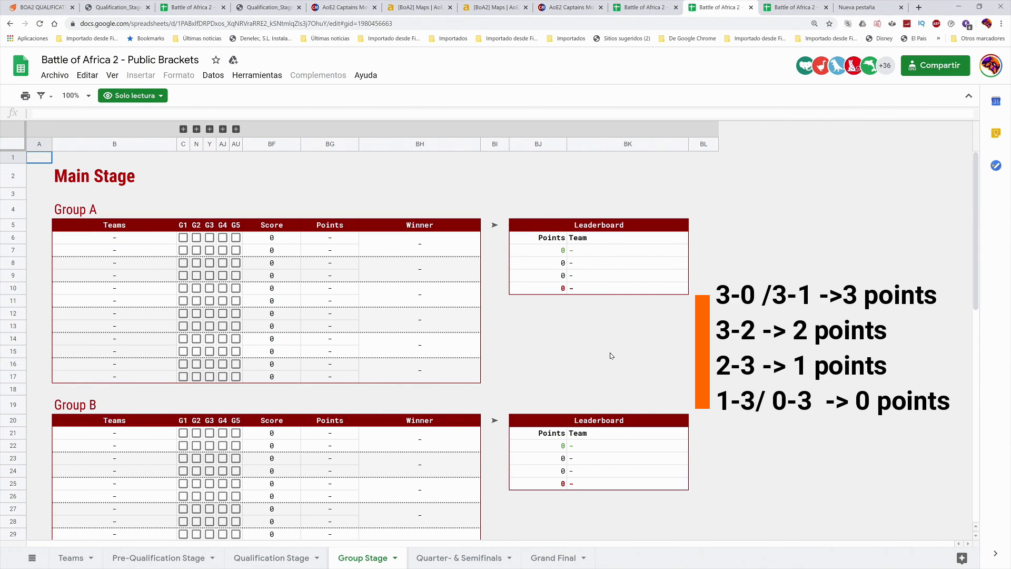
mouse_move(553, 318)
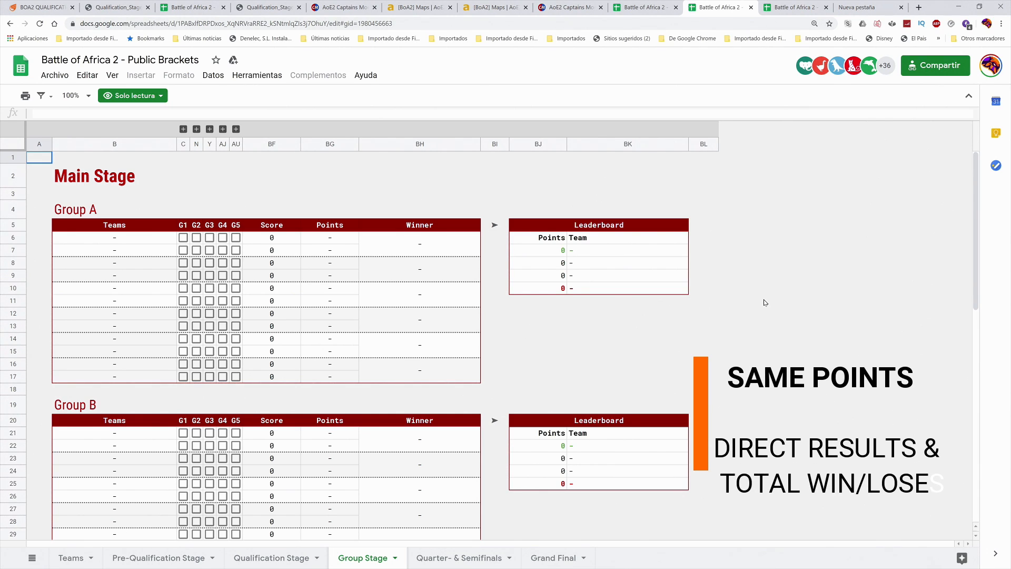
mouse_move(166, 385)
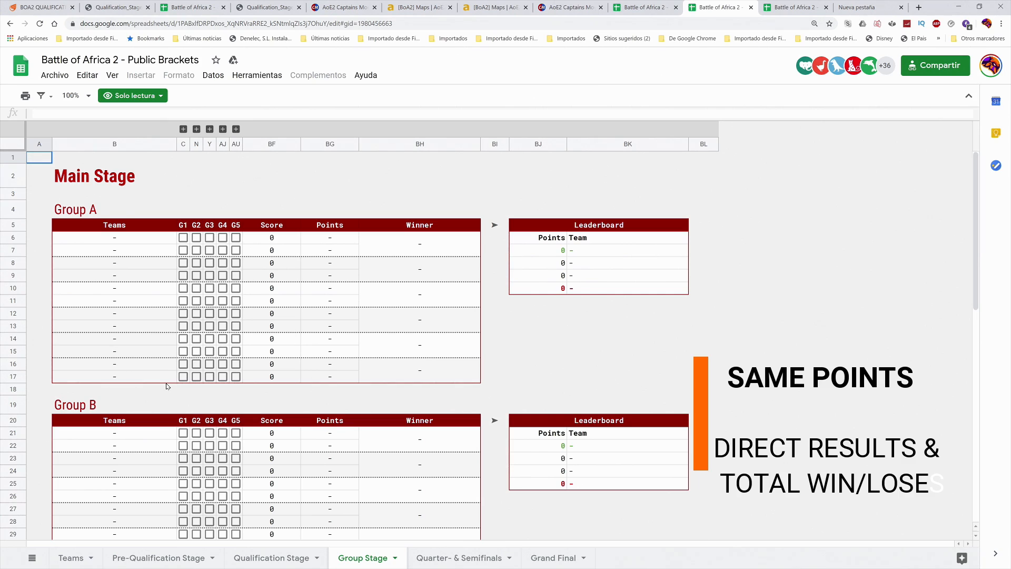
mouse_move(665, 305)
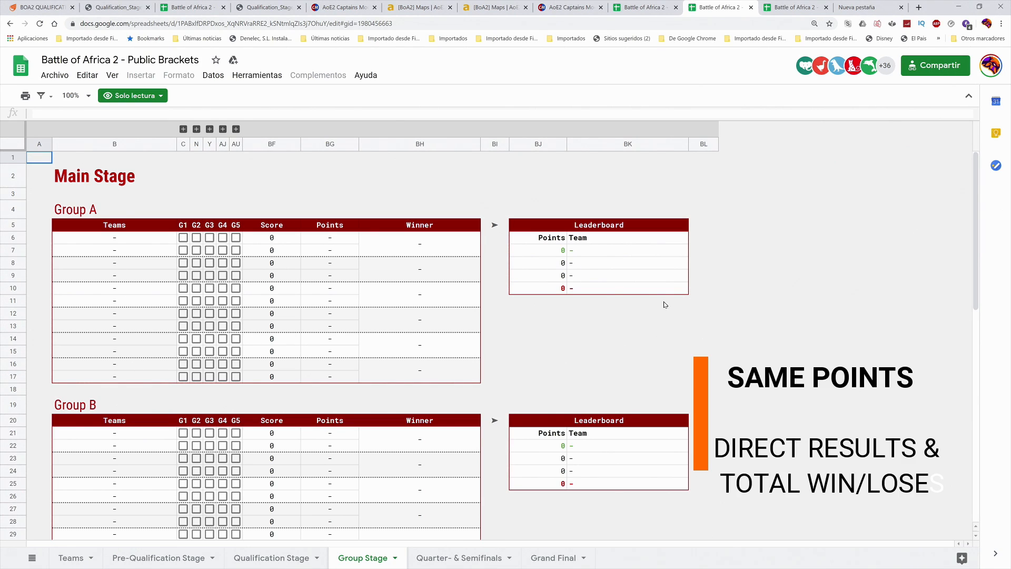
mouse_move(653, 306)
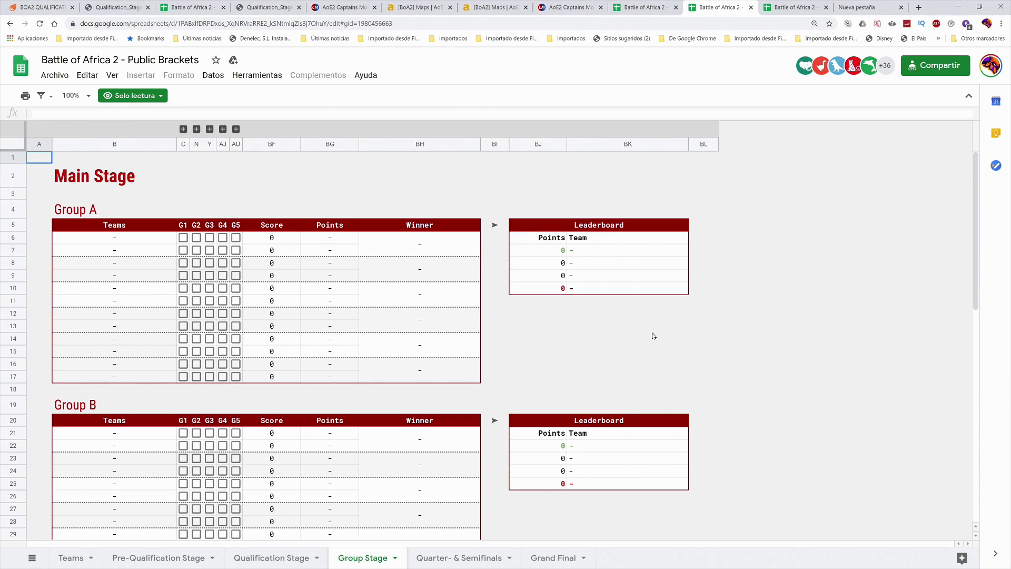
mouse_move(688, 262)
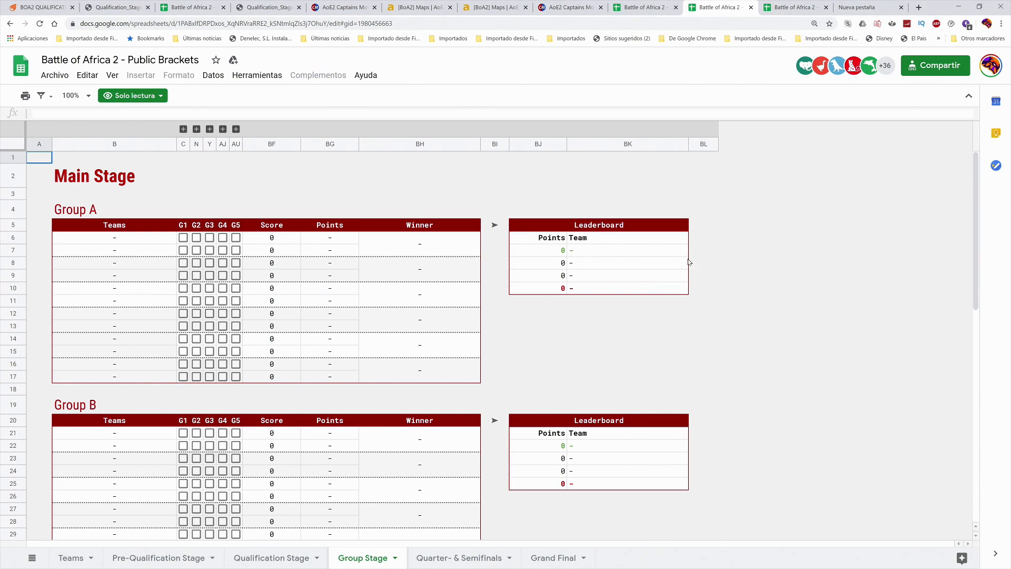
mouse_move(677, 275)
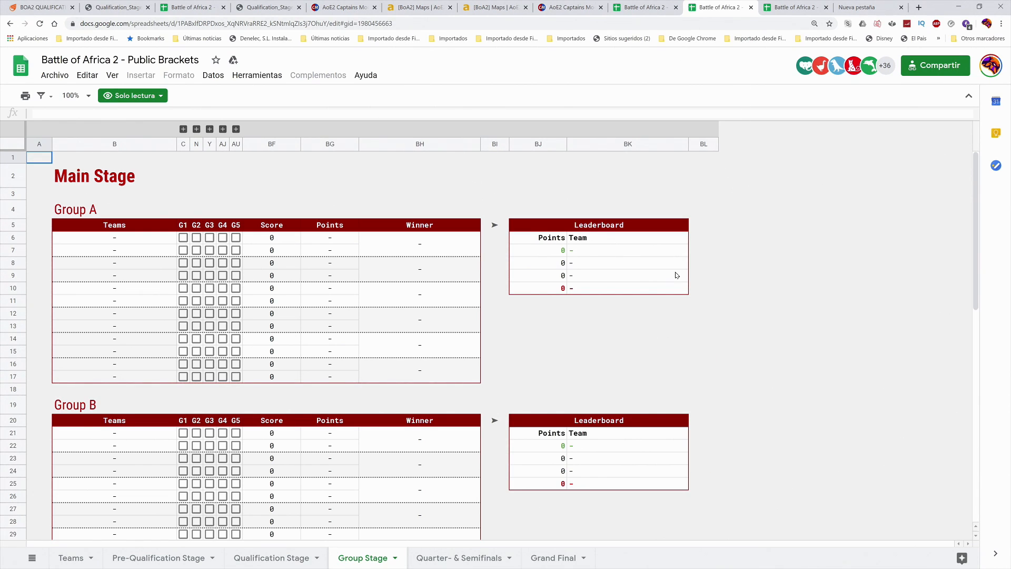
mouse_move(774, 104)
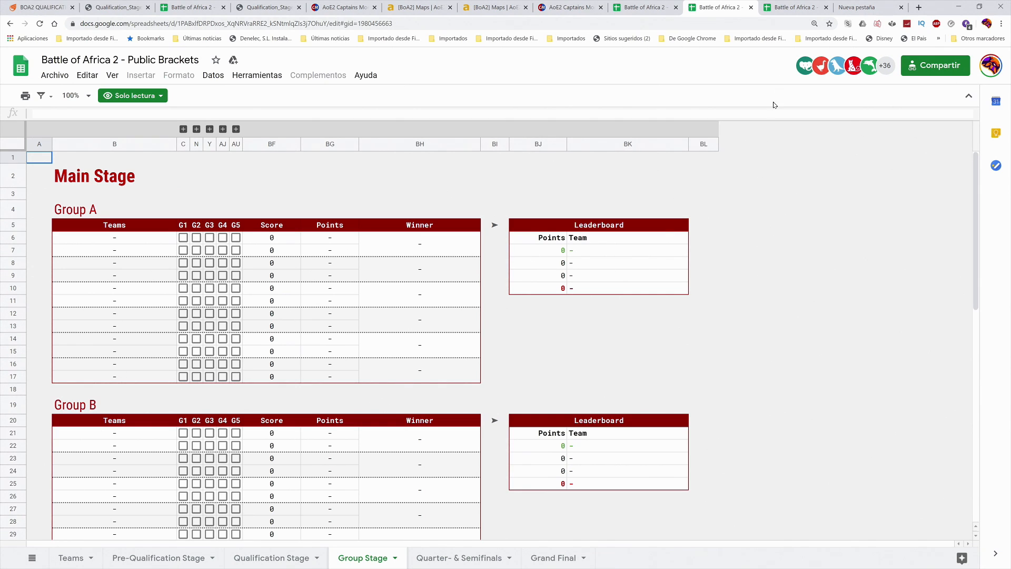
mouse_move(220, 352)
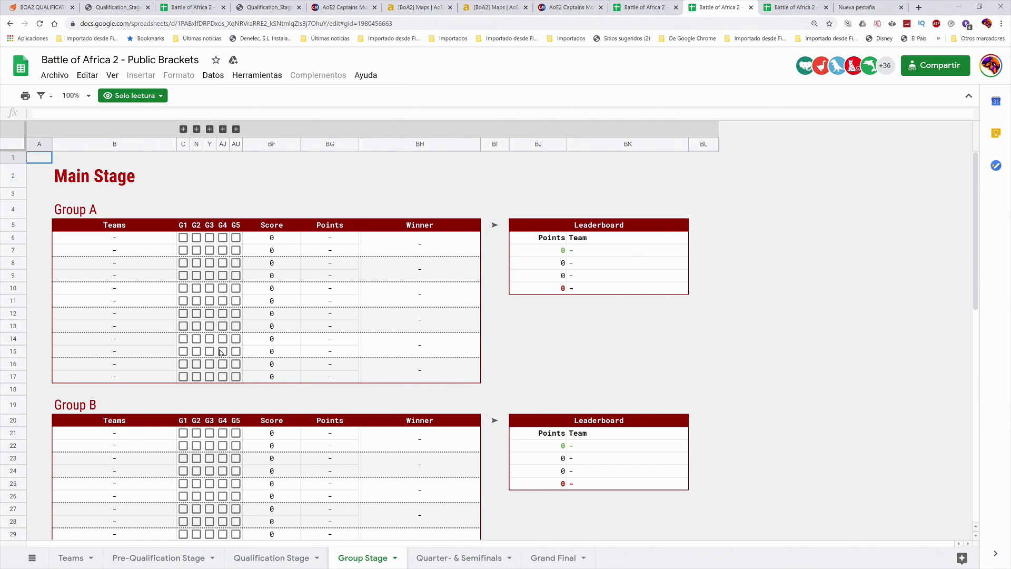
mouse_move(797, 9)
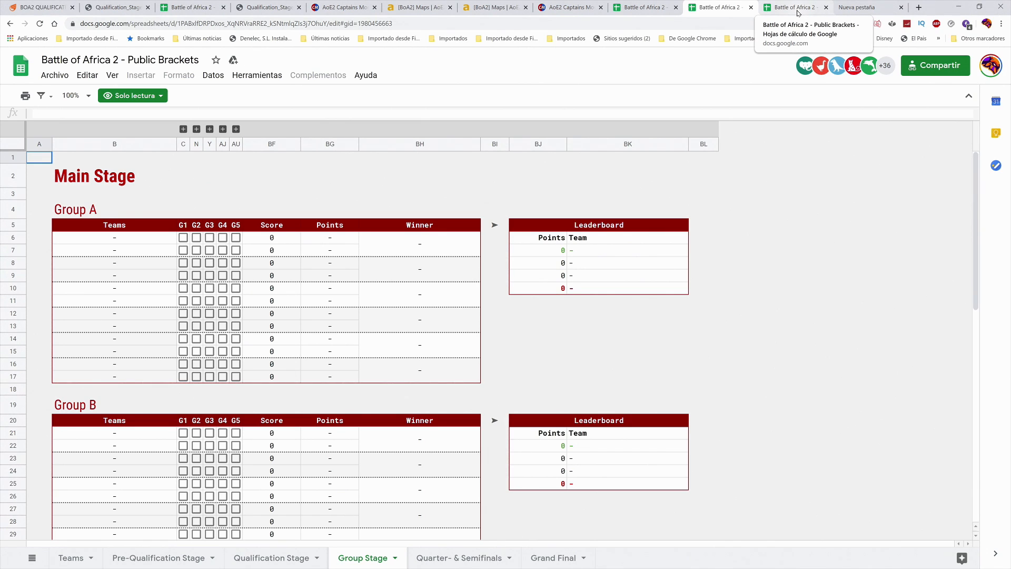
- View Quarter- & Semifinals, then settle on the Grand Final sheet's Main Stage and Gold League tables
left_click(459, 557)
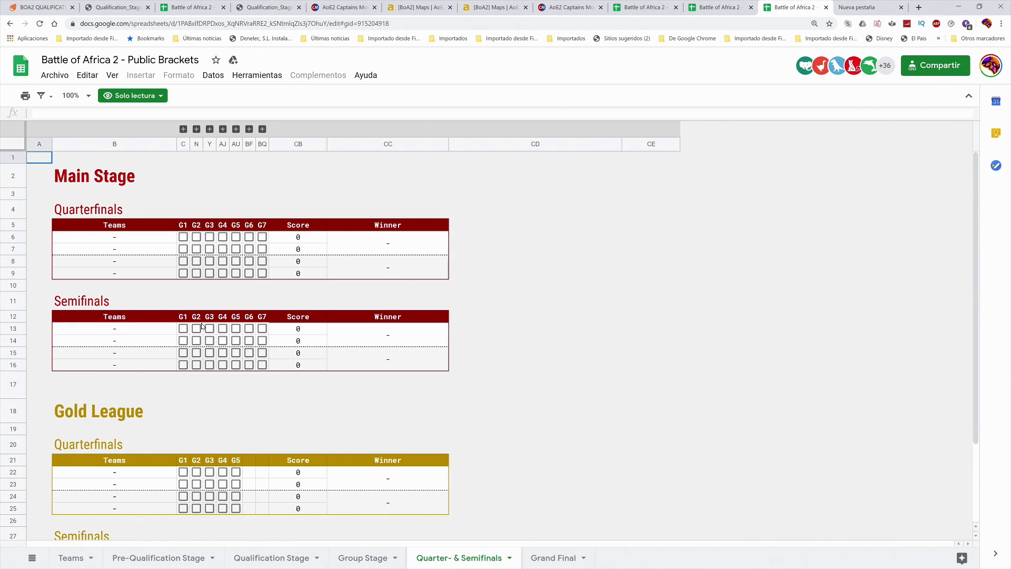
mouse_move(242, 328)
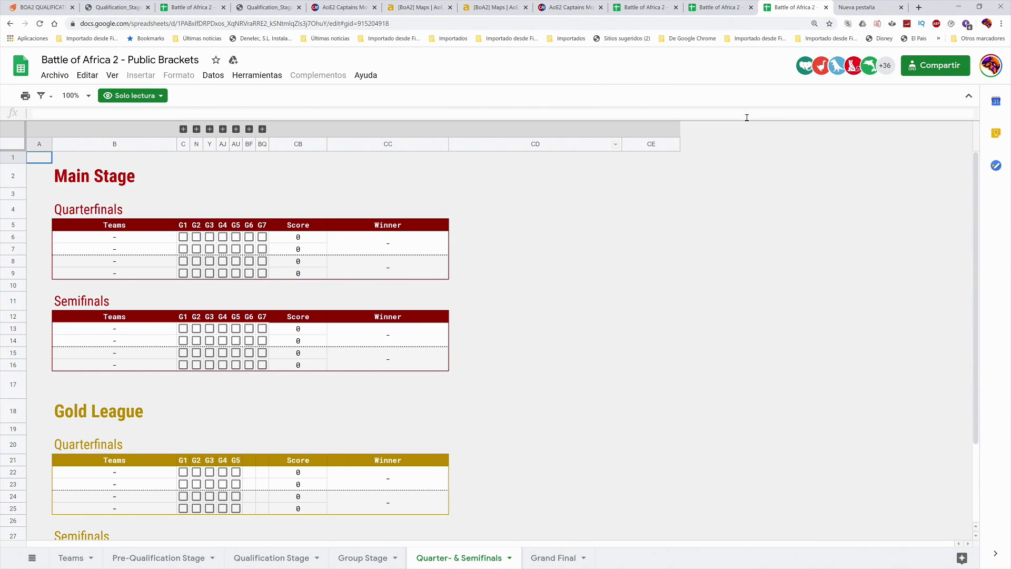
left_click(554, 558)
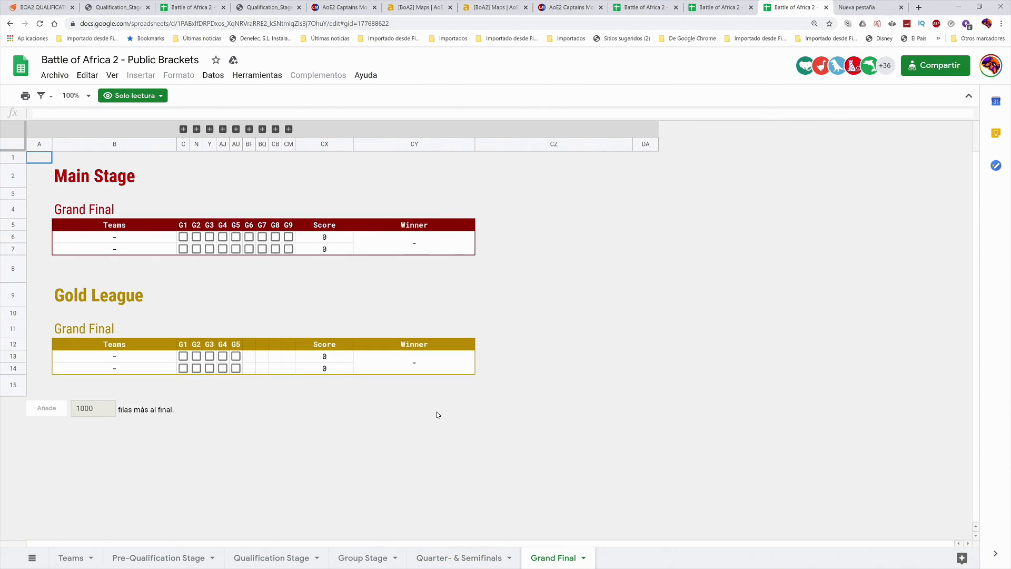
mouse_move(156, 358)
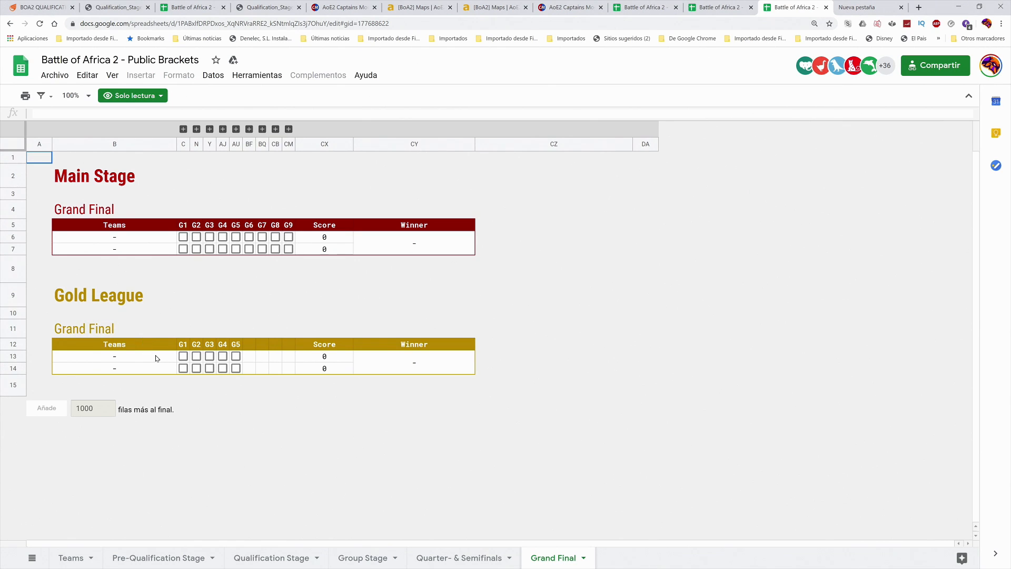
mouse_move(391, 401)
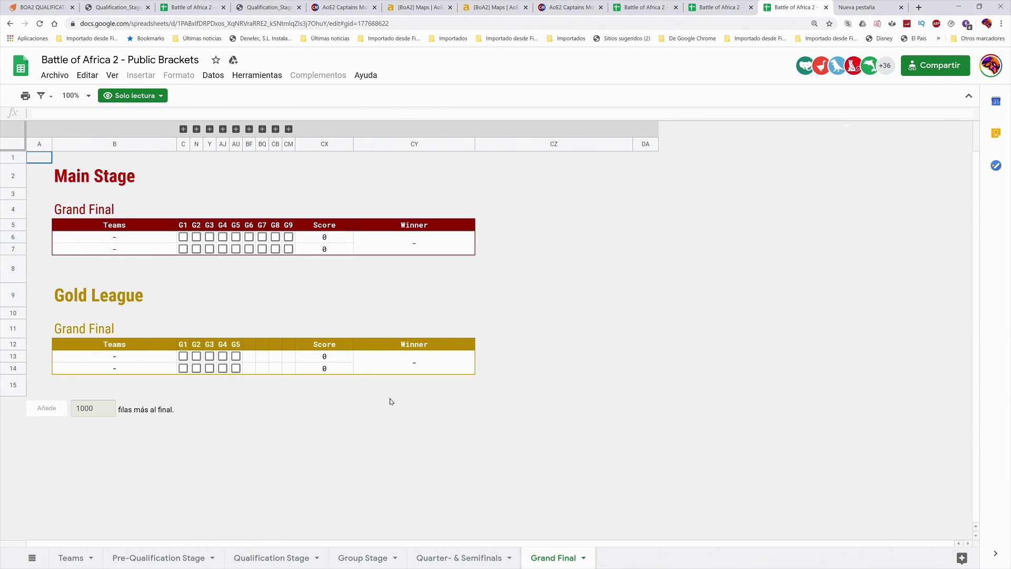
mouse_move(482, 558)
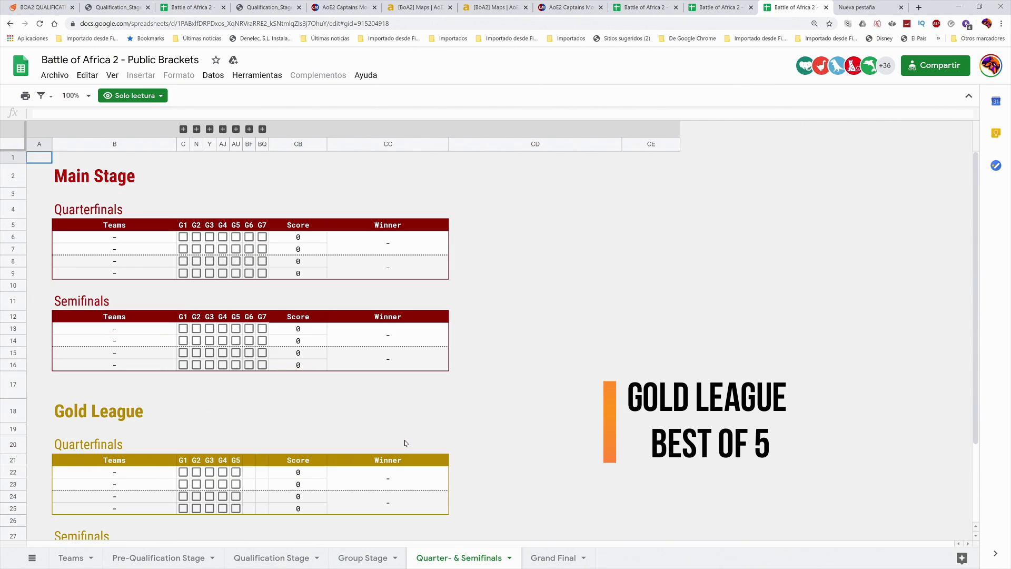
mouse_move(369, 560)
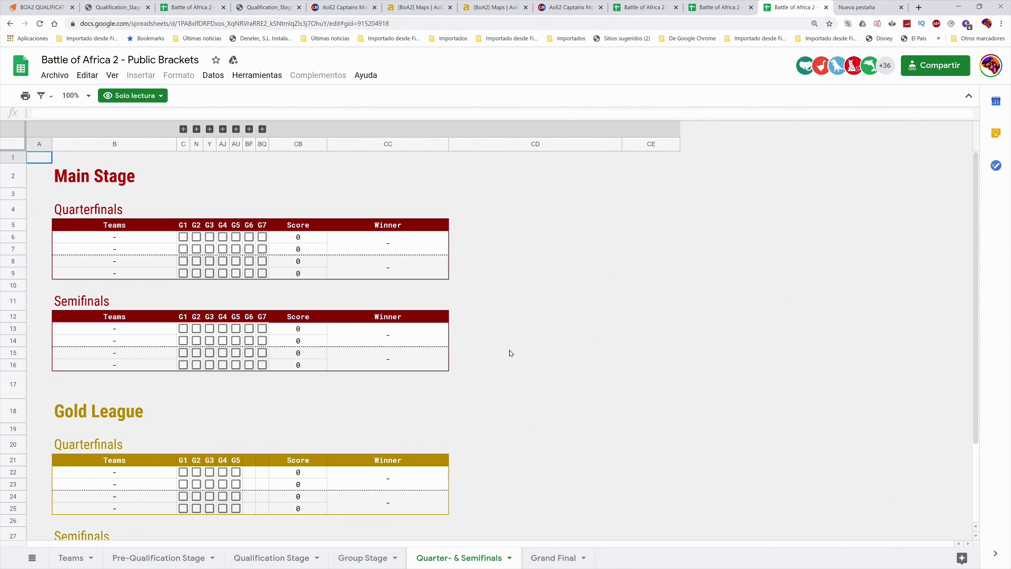
mouse_move(529, 402)
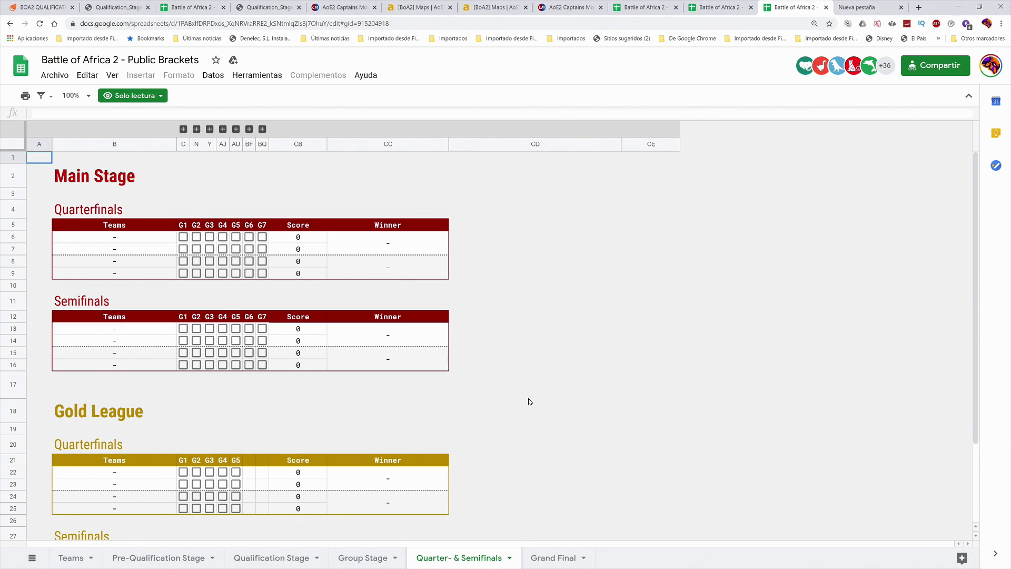
left_click(554, 558)
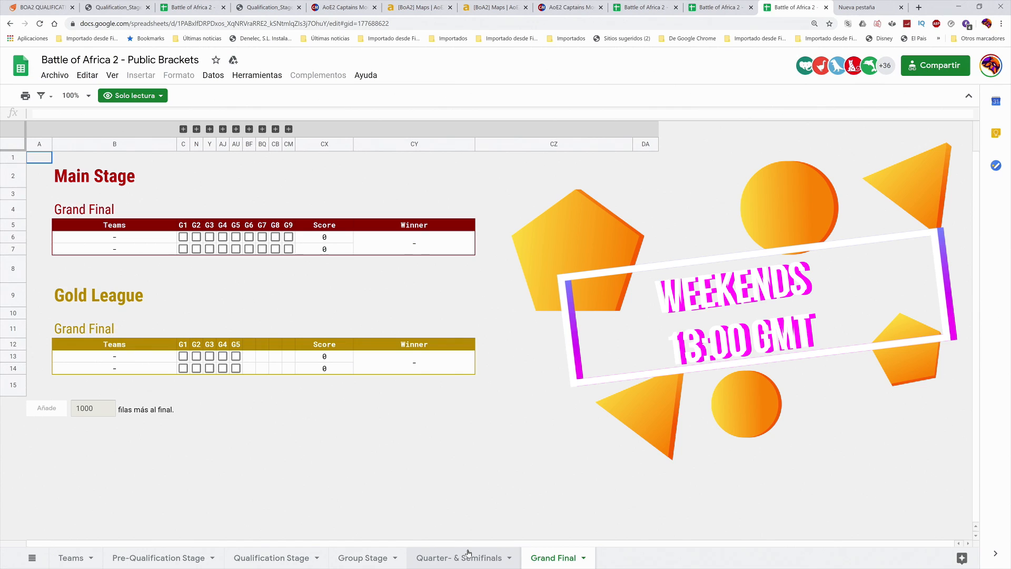
mouse_move(472, 545)
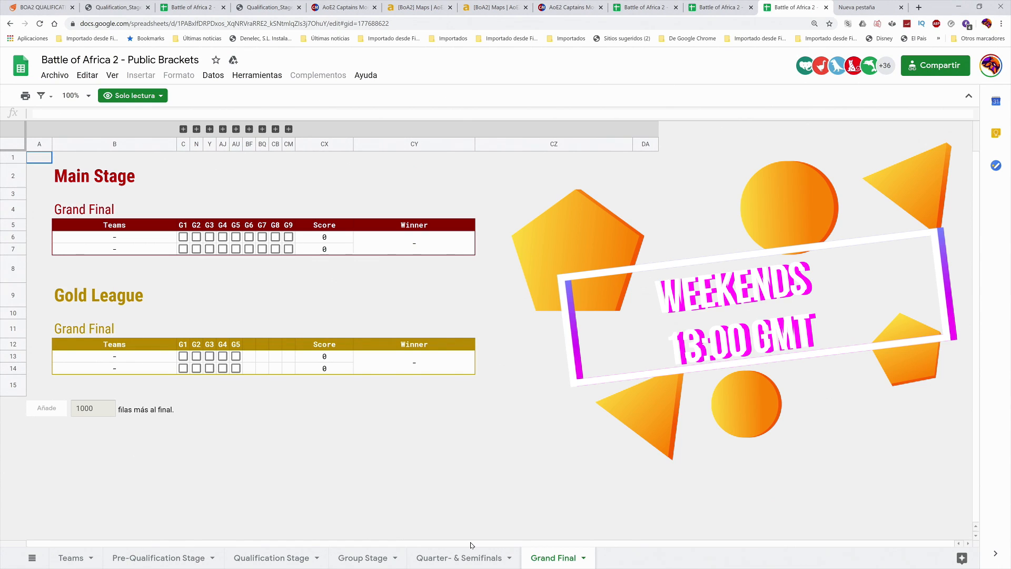